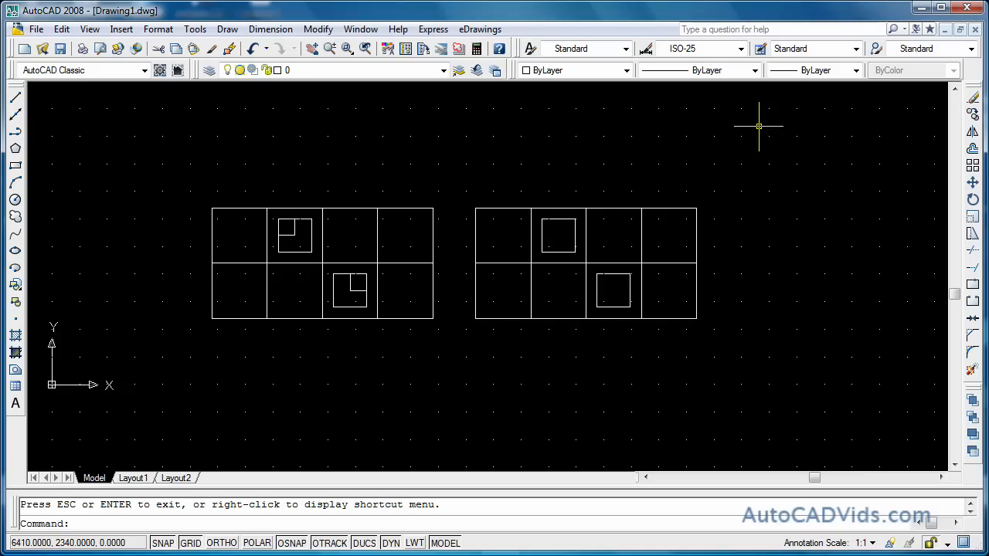
{"action": "mouse_move", "coordinate": [386, 169]}
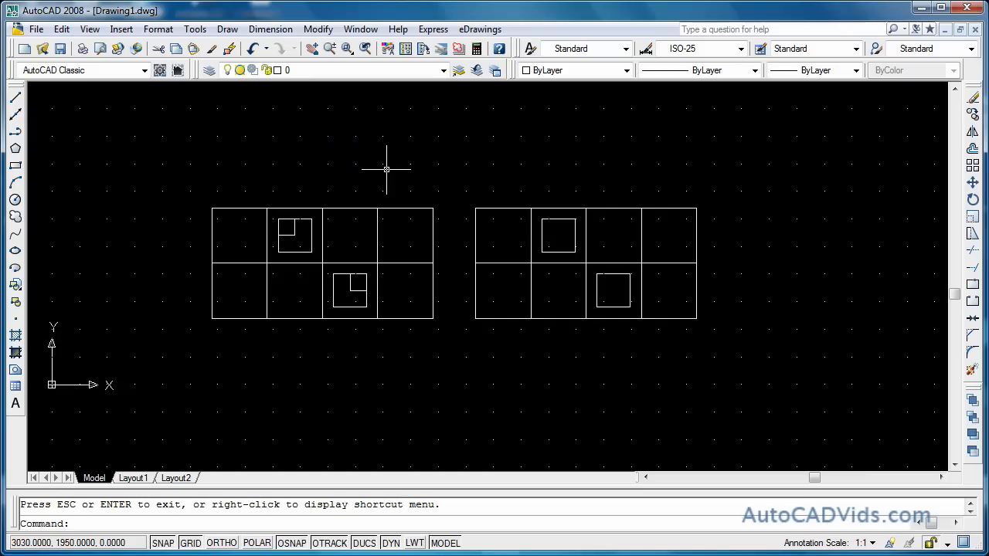
{"action": "mouse_move", "coordinate": [271, 29]}
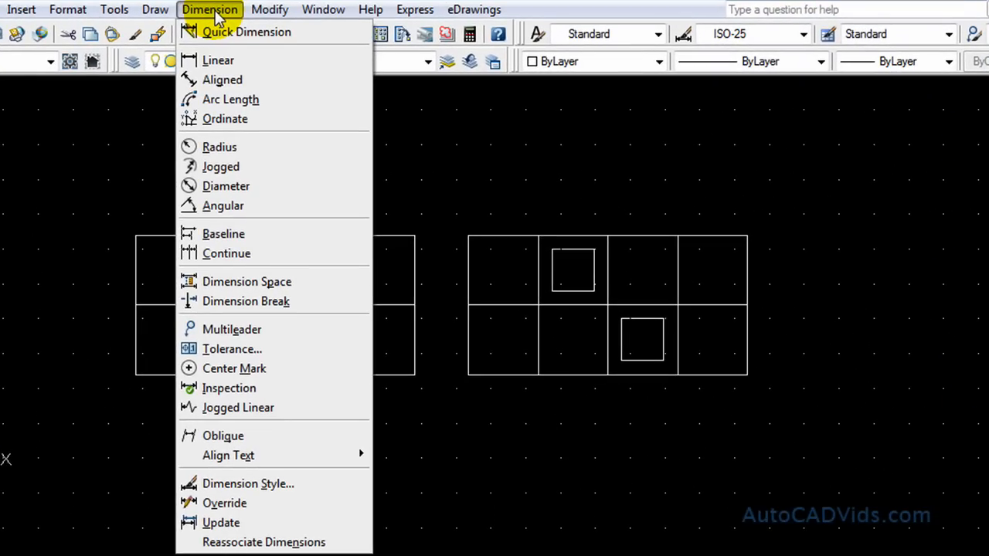
{"action": "mouse_move", "coordinate": [247, 99]}
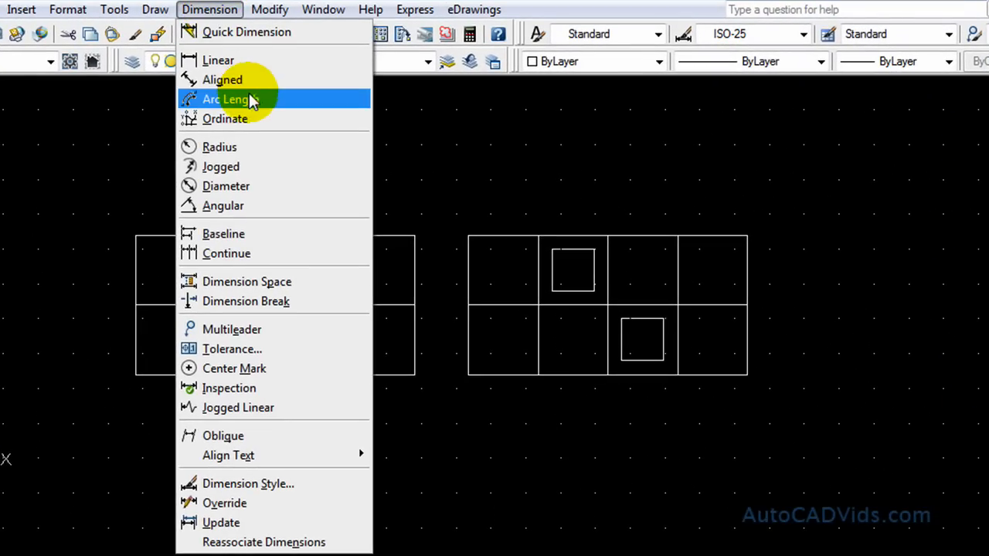
{"action": "mouse_move", "coordinate": [274, 281]}
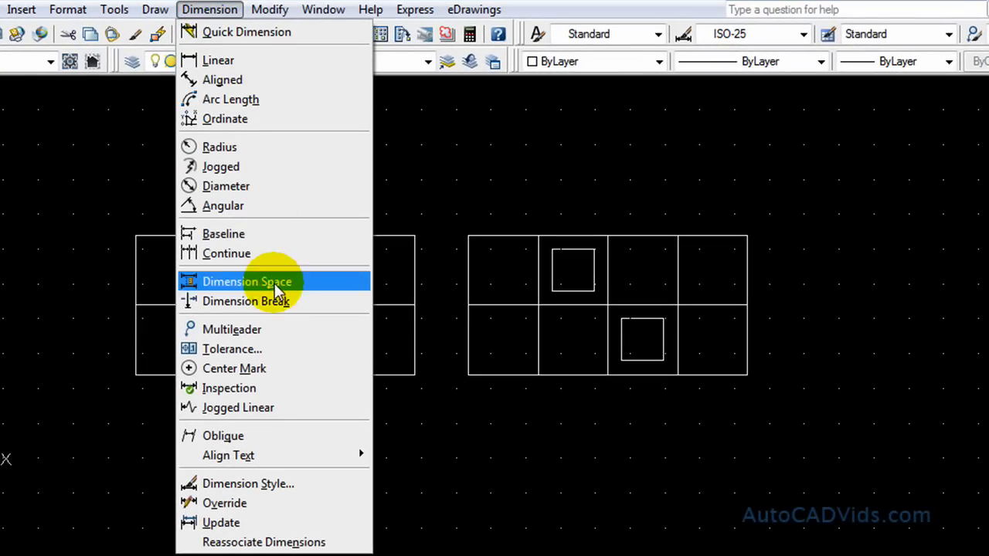
{"action": "mouse_move", "coordinate": [282, 425]}
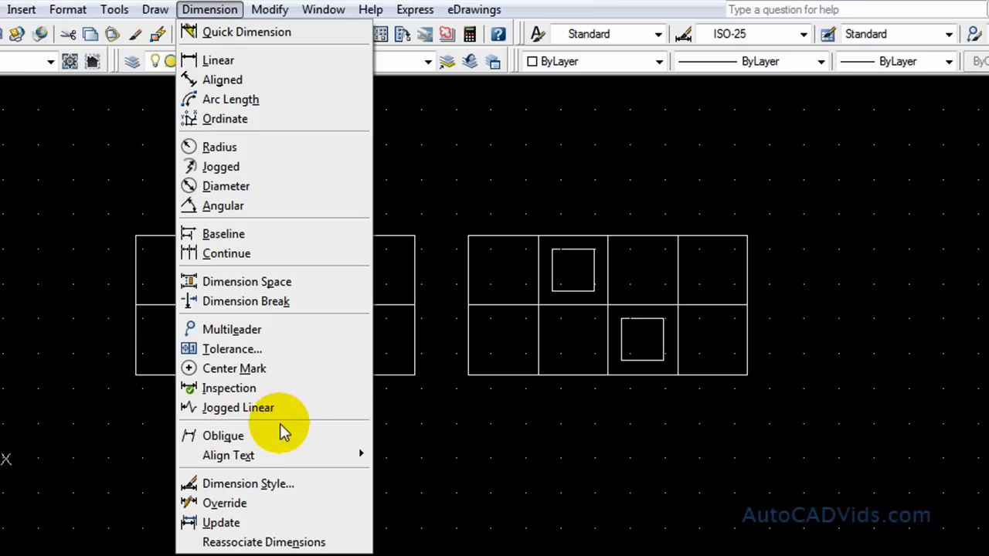
{"action": "mouse_move", "coordinate": [309, 166]}
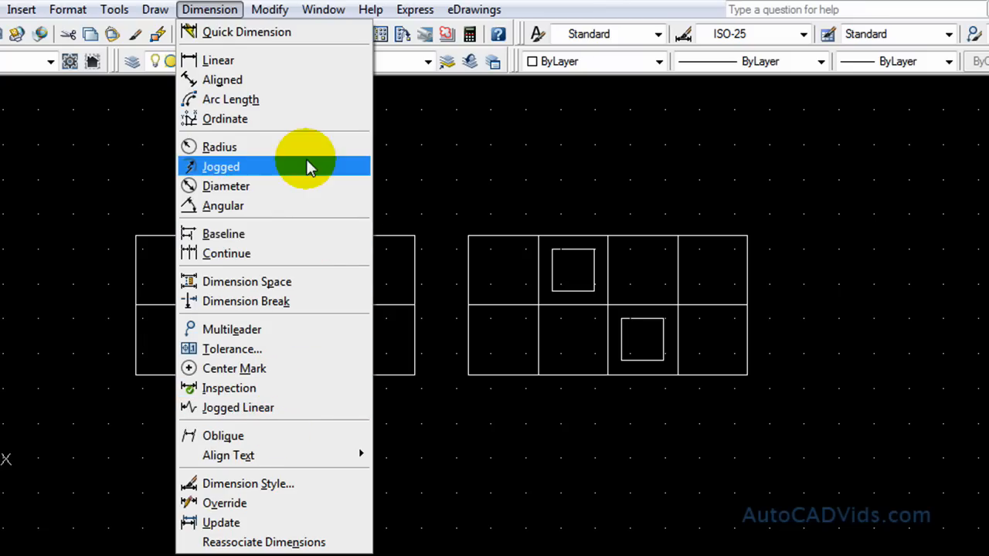
{"action": "mouse_move", "coordinate": [278, 61]}
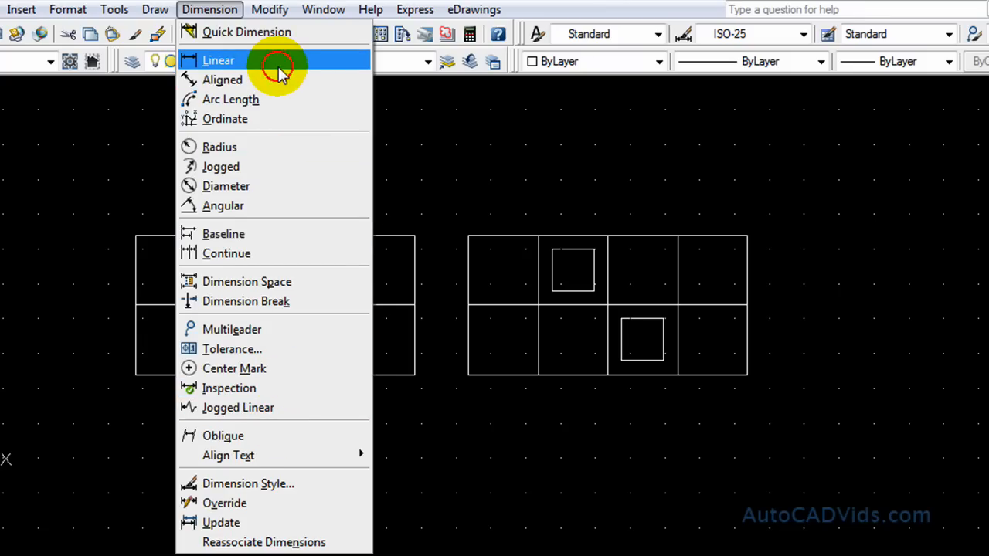
- Dimension the right block's height from its top-right to bottom-right corner, then select it
{"action": "left_click", "coordinate": [217, 60]}
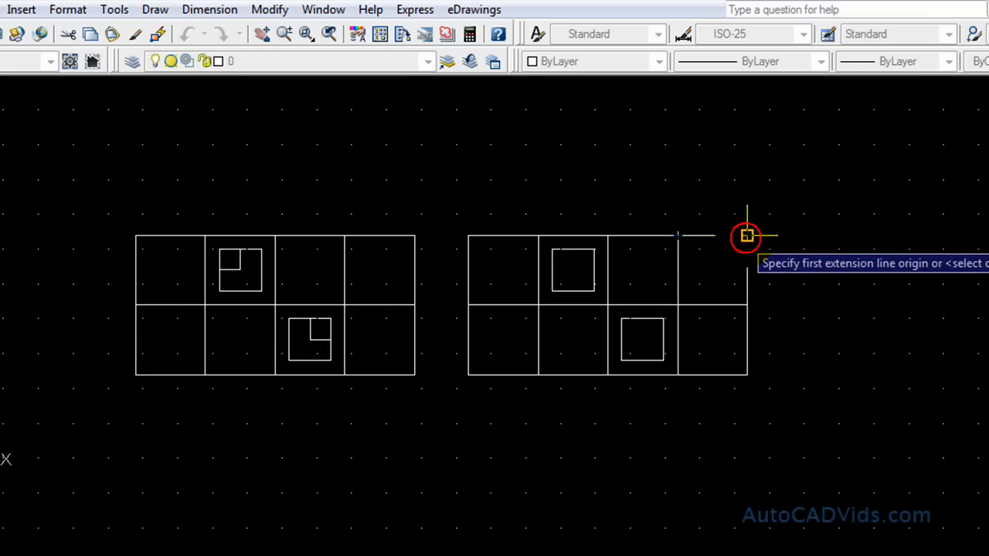
{"action": "left_click", "coordinate": [747, 236]}
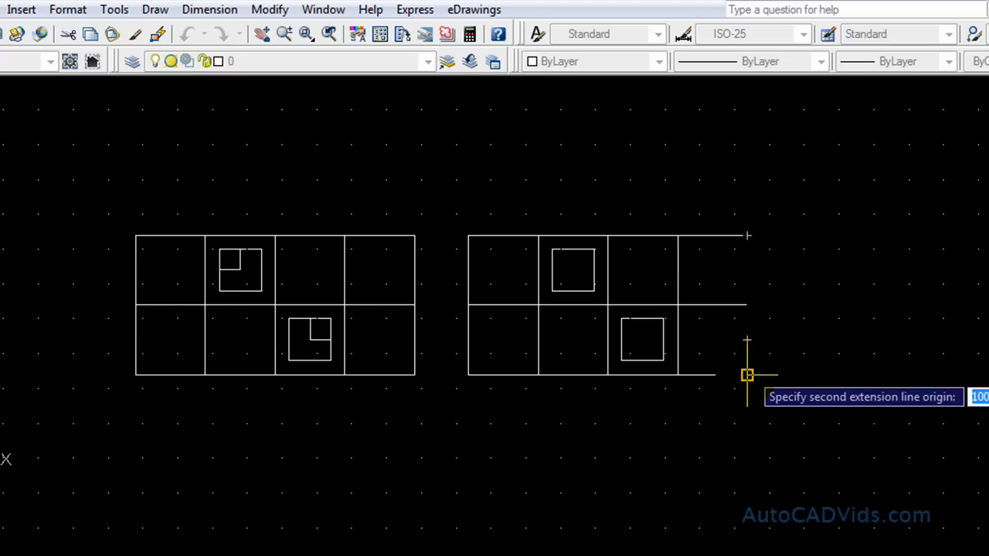
{"action": "mouse_move", "coordinate": [776, 374]}
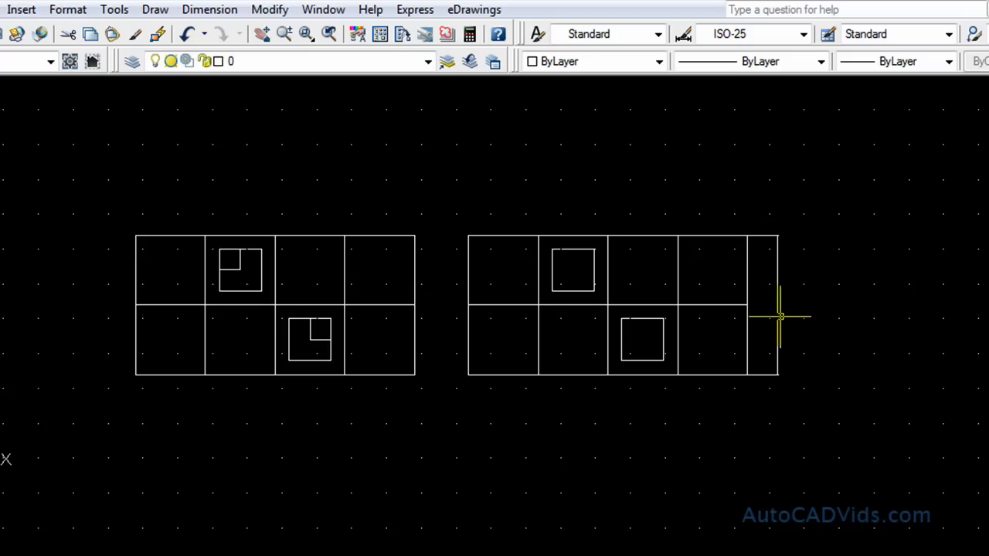
{"action": "mouse_move", "coordinate": [796, 314]}
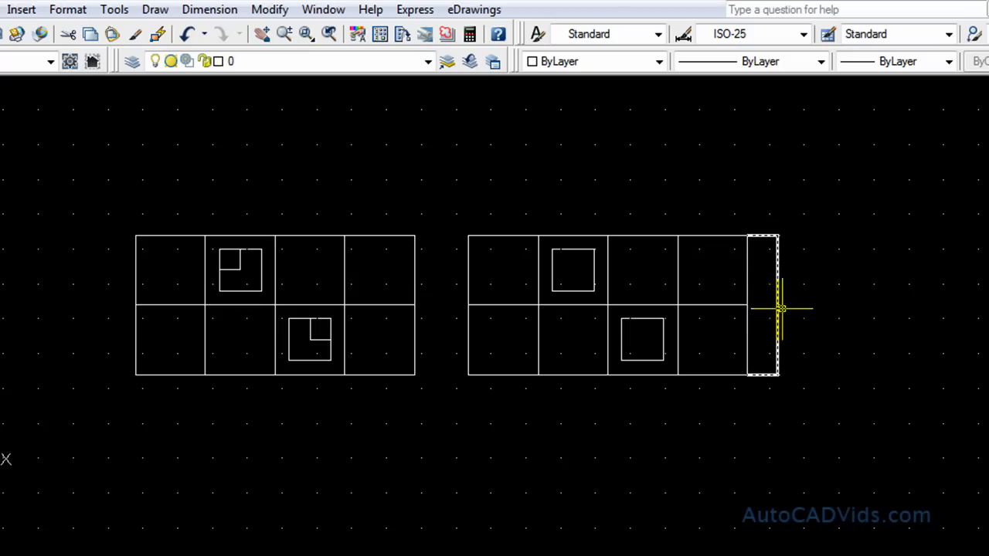
{"action": "mouse_move", "coordinate": [778, 319]}
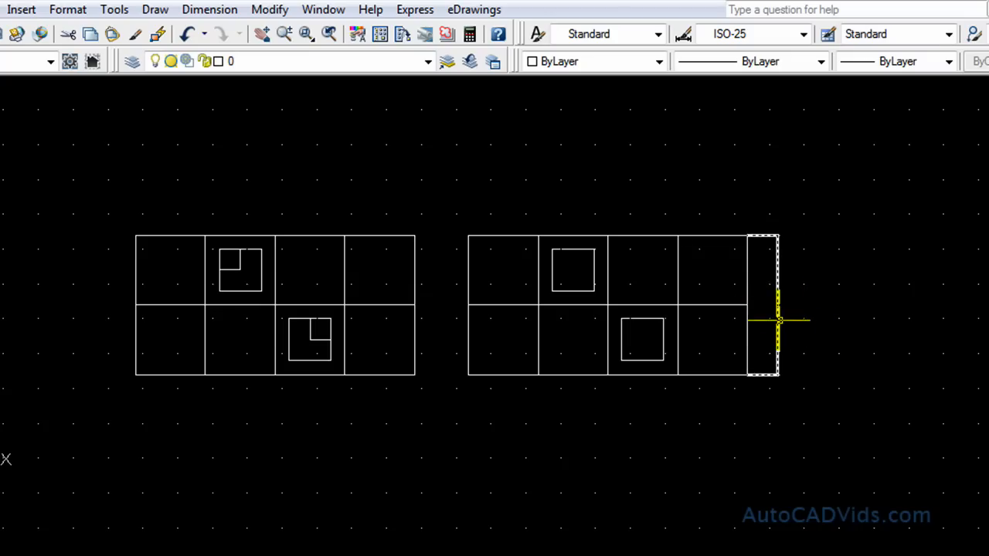
{"action": "left_click", "coordinate": [763, 319]}
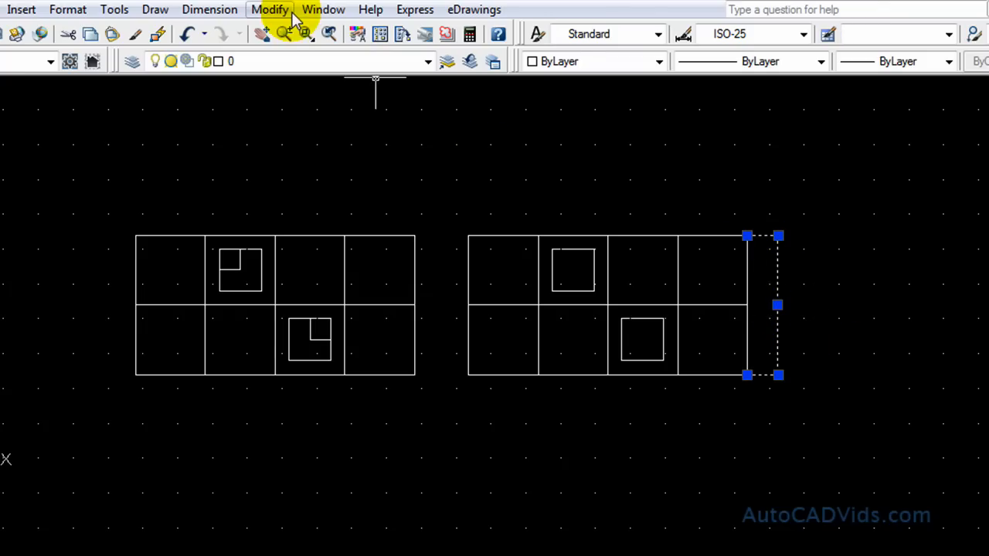
- Set the vertical dimension's text height to 100 in the Properties palette
{"action": "left_click", "coordinate": [270, 9]}
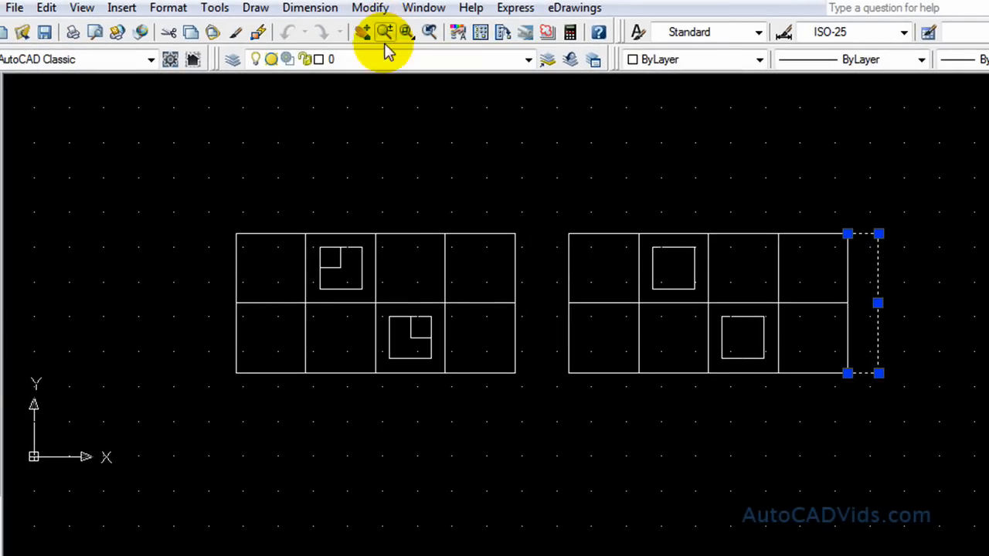
{"action": "left_click", "coordinate": [384, 32]}
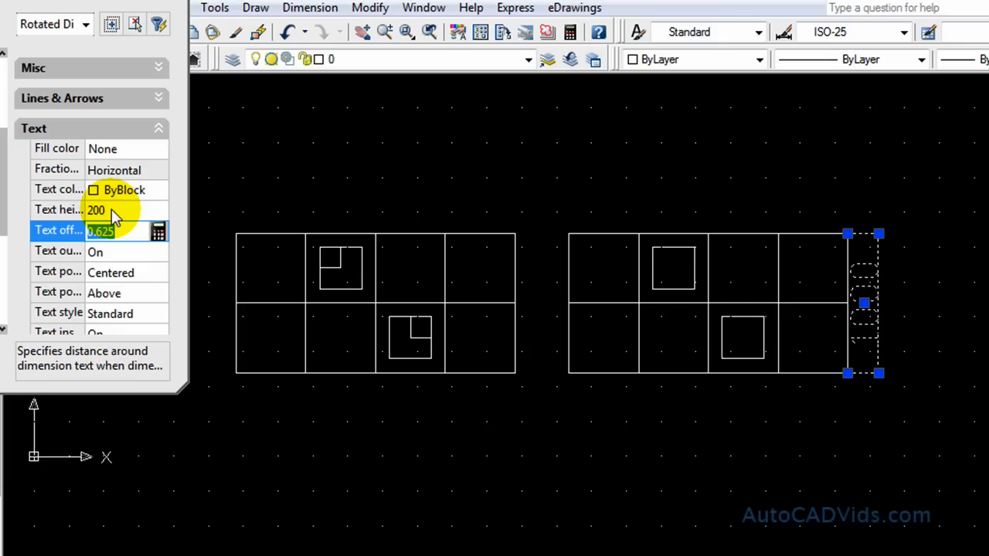
{"action": "left_click", "coordinate": [100, 209]}
{"action": "type", "text": "100"}
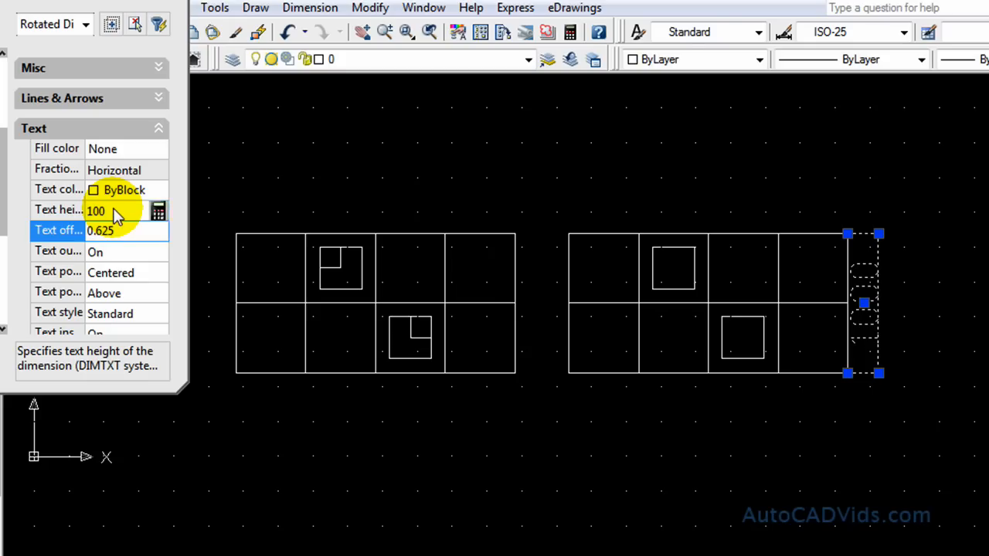
{"action": "left_click", "coordinate": [101, 230]}
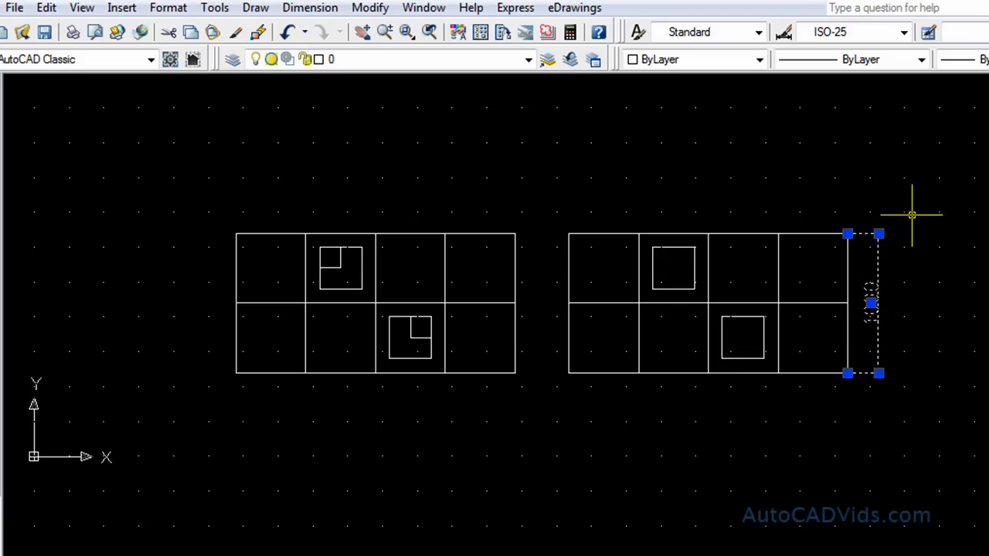
{"action": "mouse_move", "coordinate": [886, 193]}
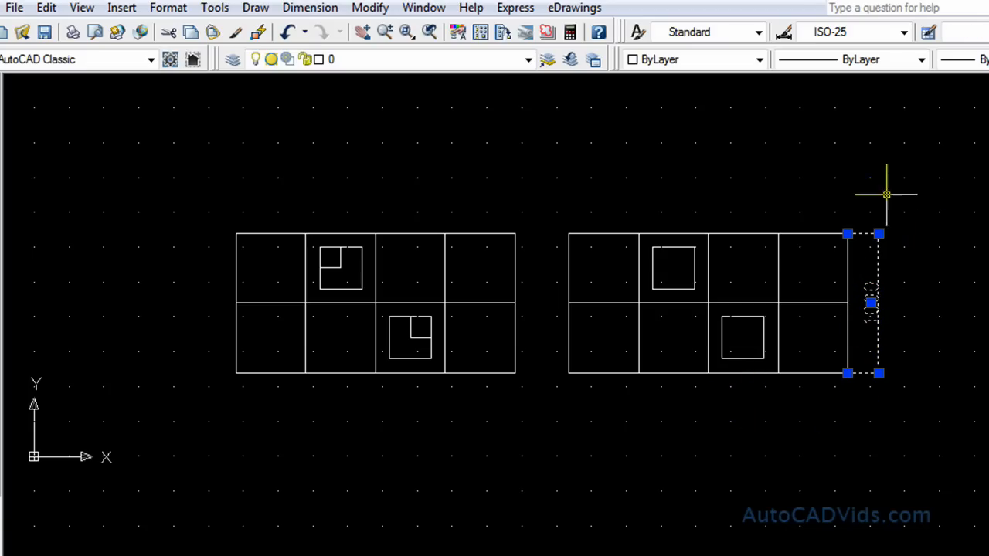
- Color the vertical 1000 dimension red from the Properties toolbar
{"action": "left_click", "coordinate": [757, 31]}
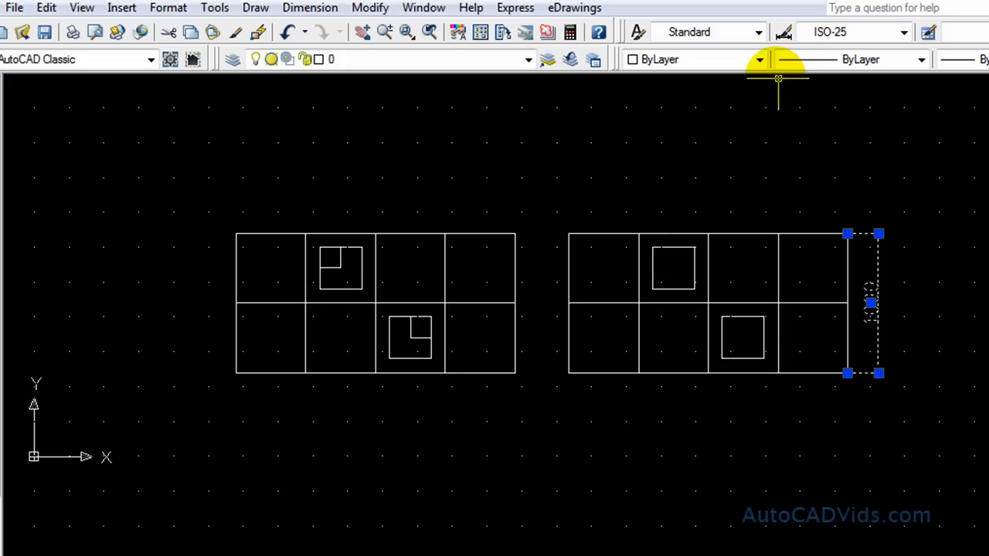
{"action": "left_click", "coordinate": [757, 59]}
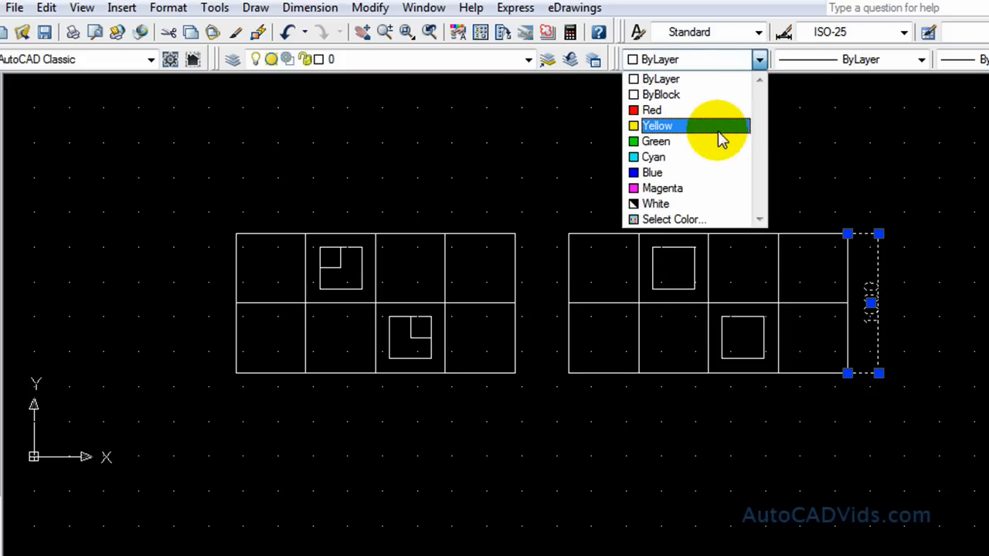
{"action": "mouse_move", "coordinate": [711, 135]}
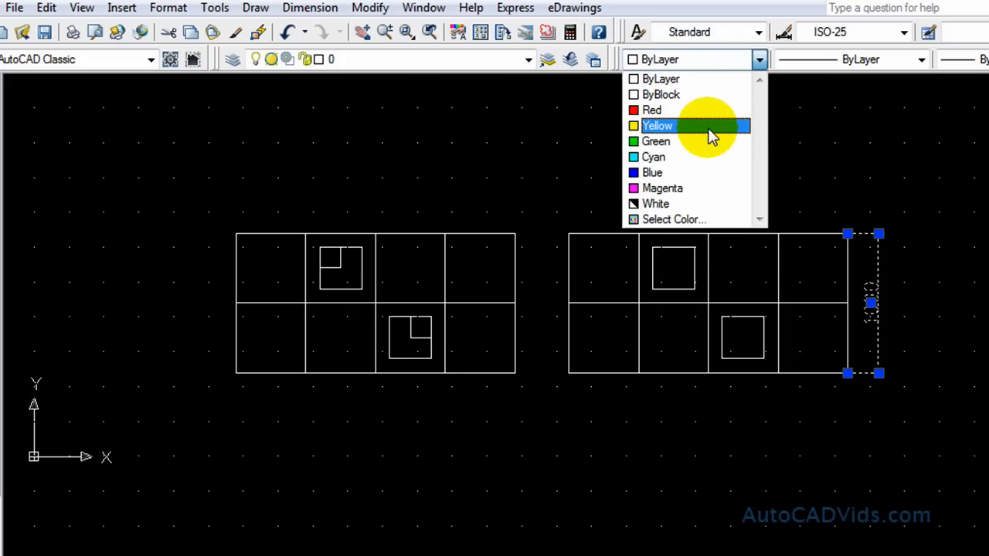
{"action": "left_click", "coordinate": [651, 110]}
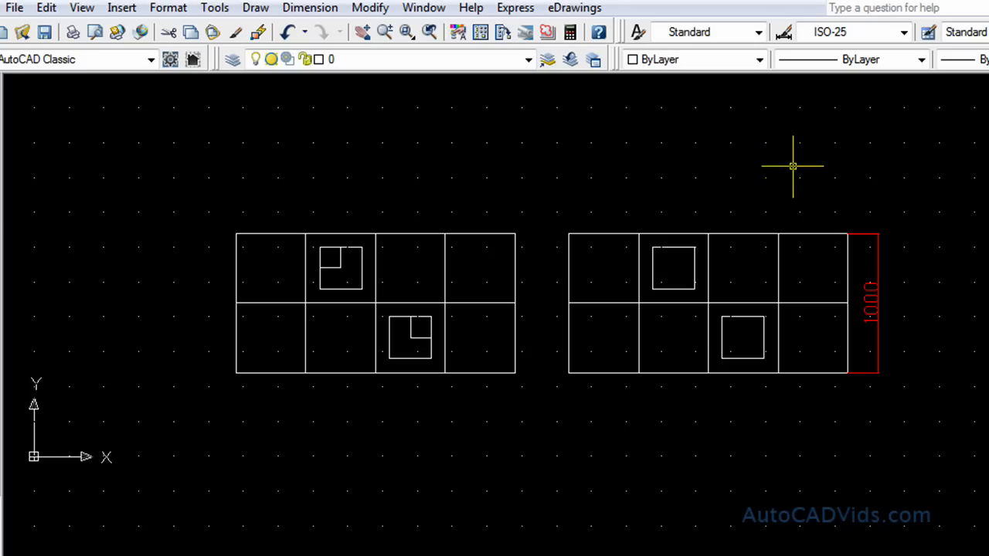
{"action": "mouse_move", "coordinate": [850, 171]}
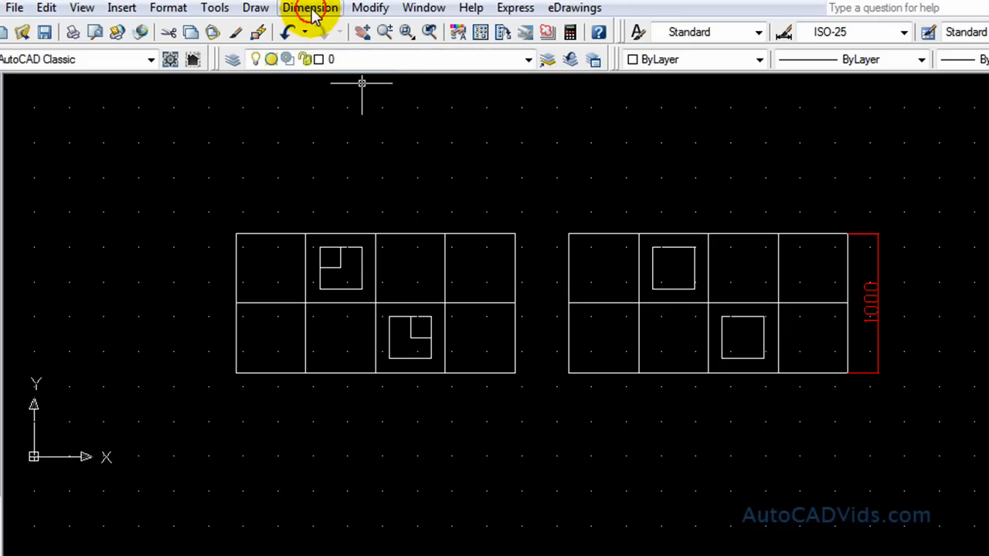
- Launch Quick Dimension from the Dimension menu to dimension above the blocks
{"action": "left_click", "coordinate": [310, 8]}
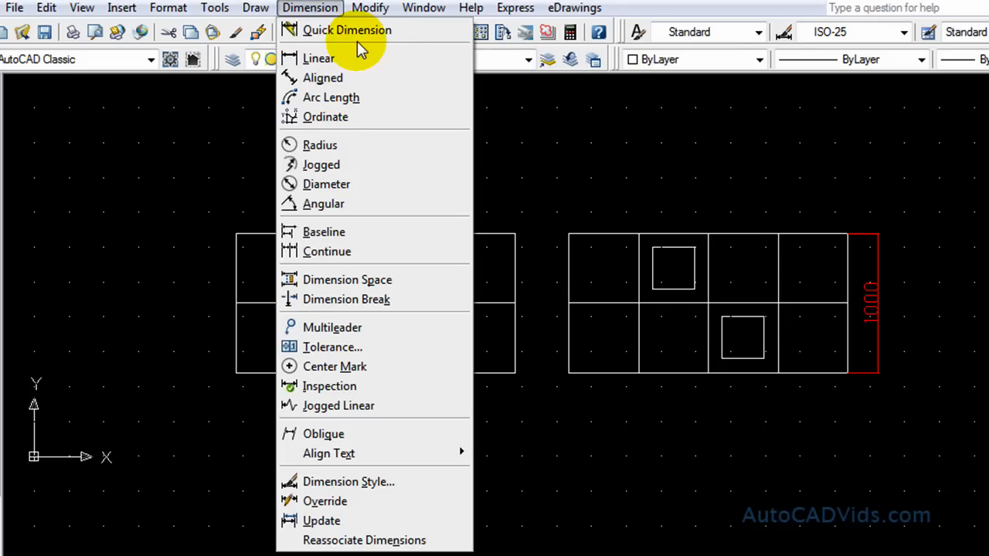
{"action": "mouse_move", "coordinate": [347, 29]}
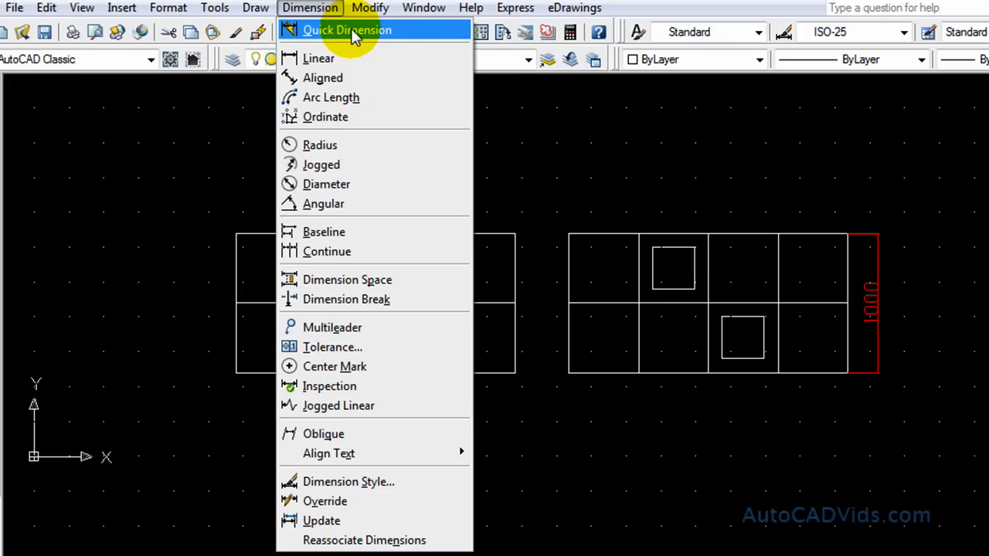
{"action": "left_click", "coordinate": [346, 30]}
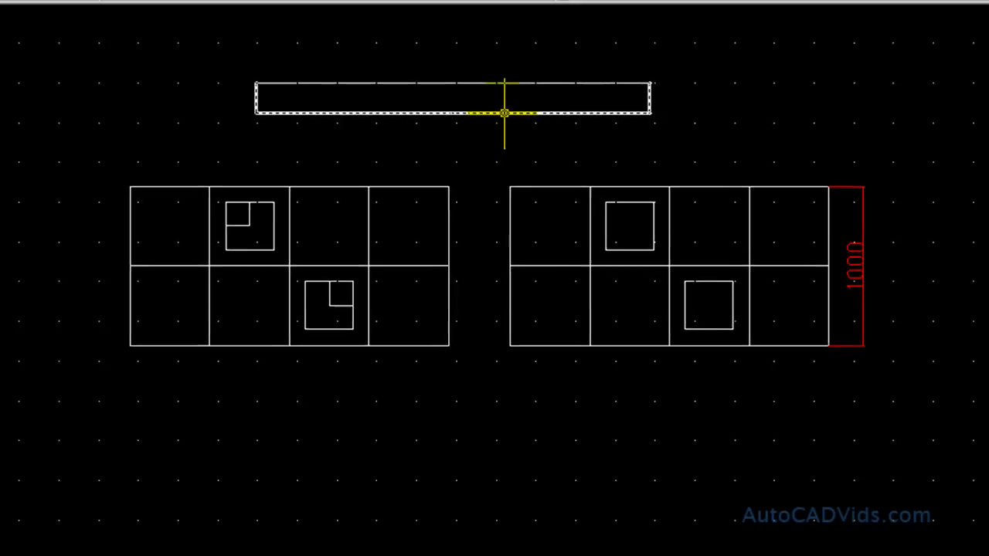
- Set the horizontal 2420 dimension's text height to 100 via Modify > Properties
{"action": "left_click", "coordinate": [380, 12]}
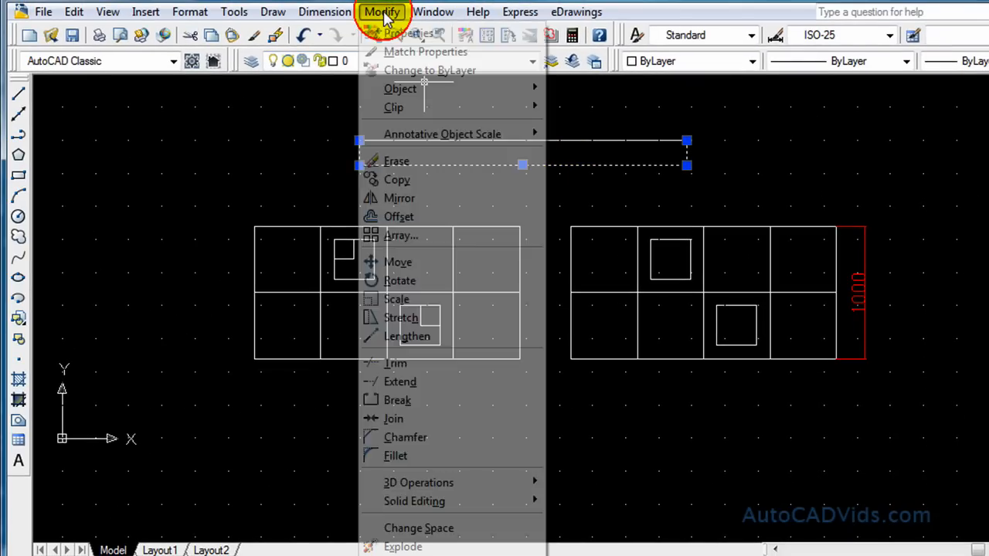
{"action": "left_click", "coordinate": [399, 33]}
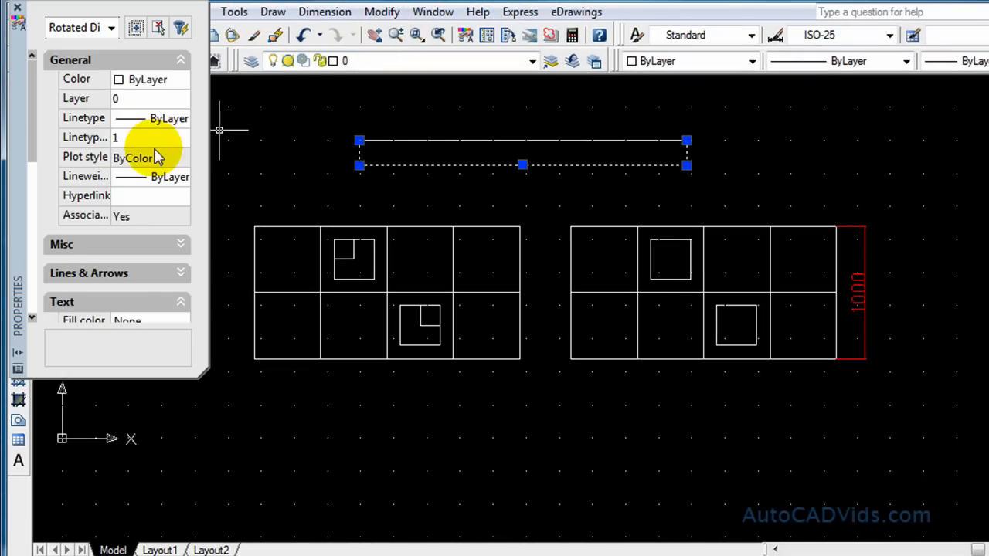
{"action": "scroll", "scroll_direction": "down", "scroll_amount": 3}
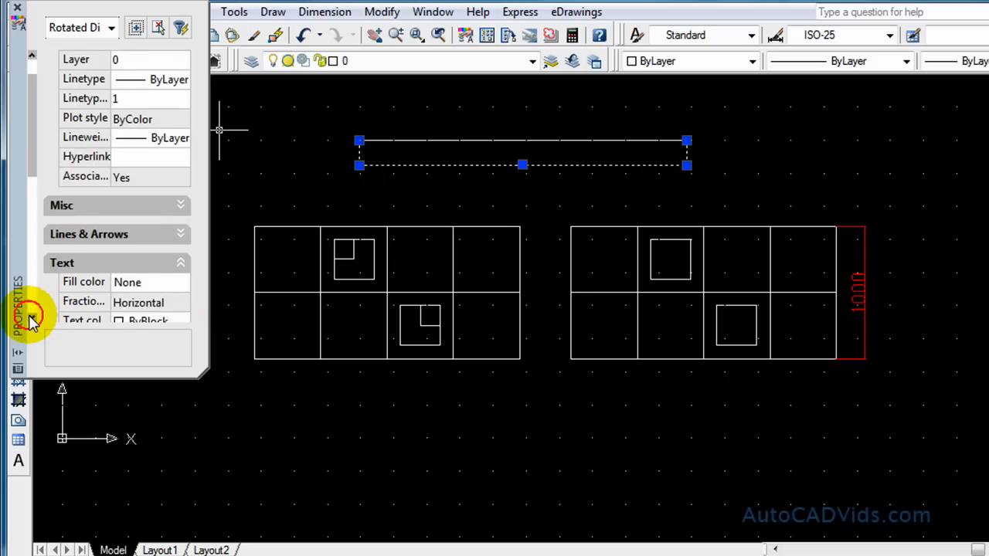
{"action": "scroll", "scroll_direction": "down", "scroll_amount": 3}
{"action": "type", "text": "10"}
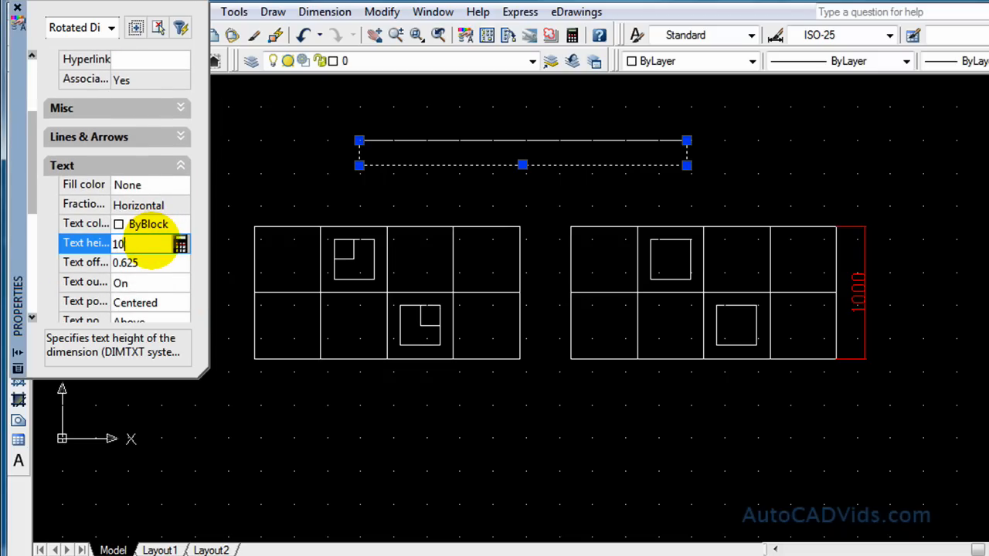
{"action": "key", "text": "Return"}
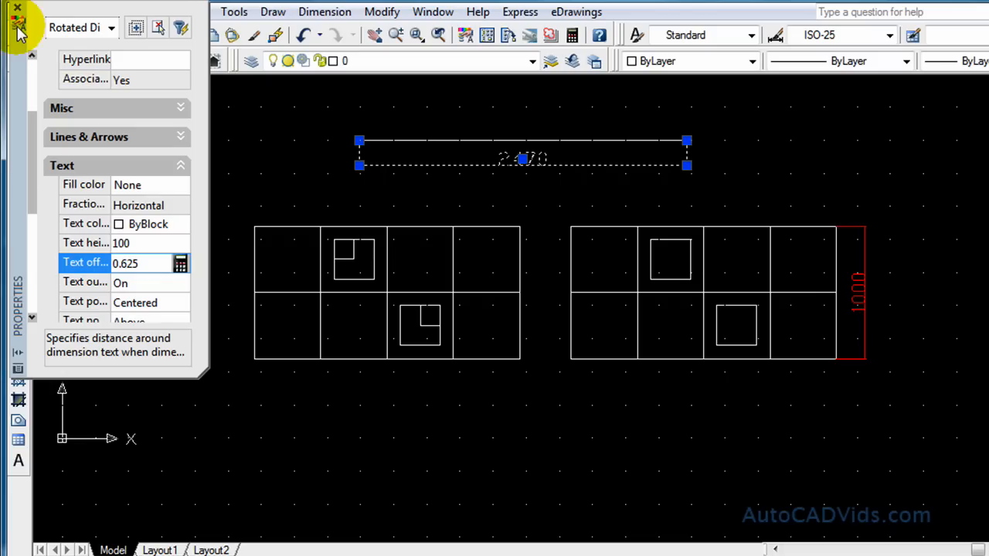
{"action": "left_click", "coordinate": [17, 7]}
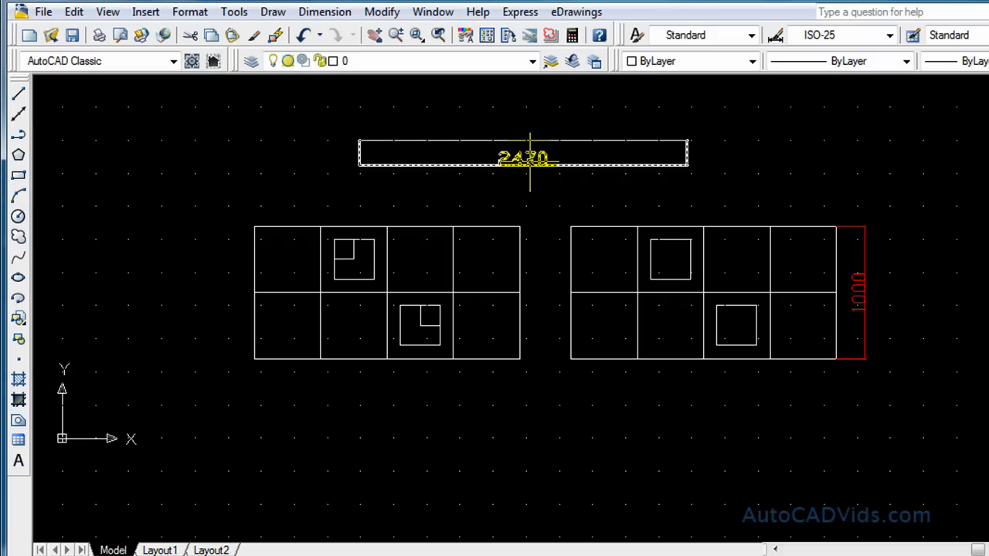
- Color the 2470 dimension above the left block magenta
{"action": "left_click", "coordinate": [751, 61]}
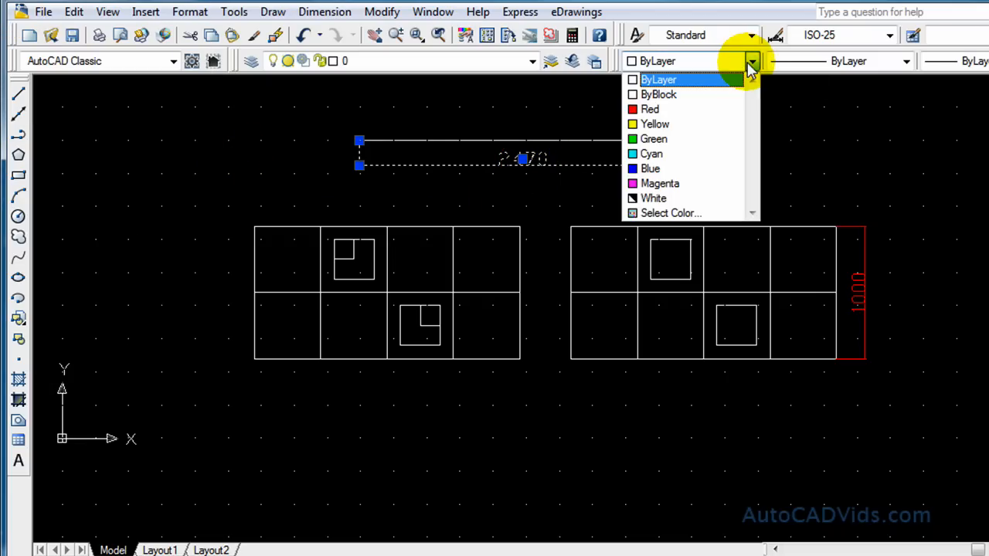
{"action": "left_click", "coordinate": [660, 183]}
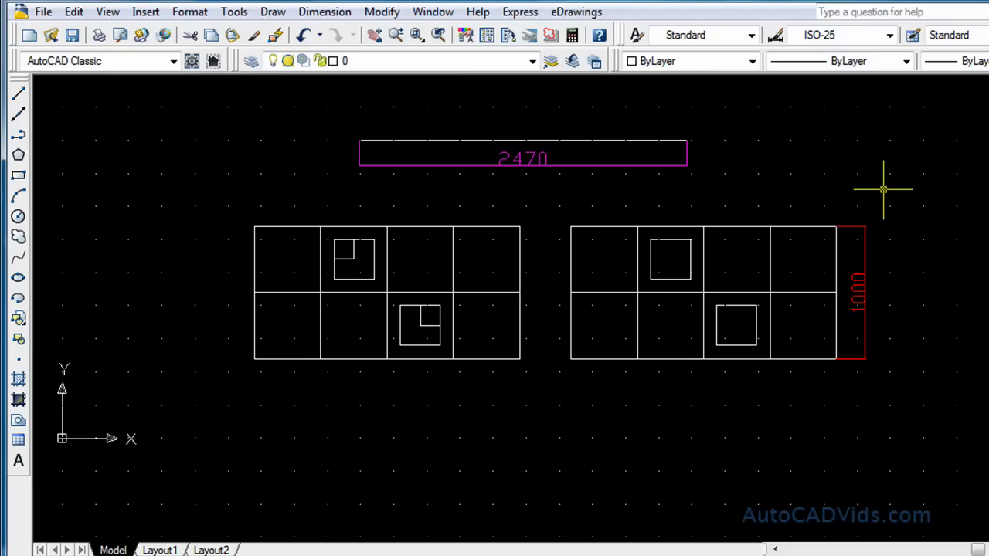
- Pan over and draw a radius-600 circle right of the grid blocks
{"action": "type", "text": "p"}
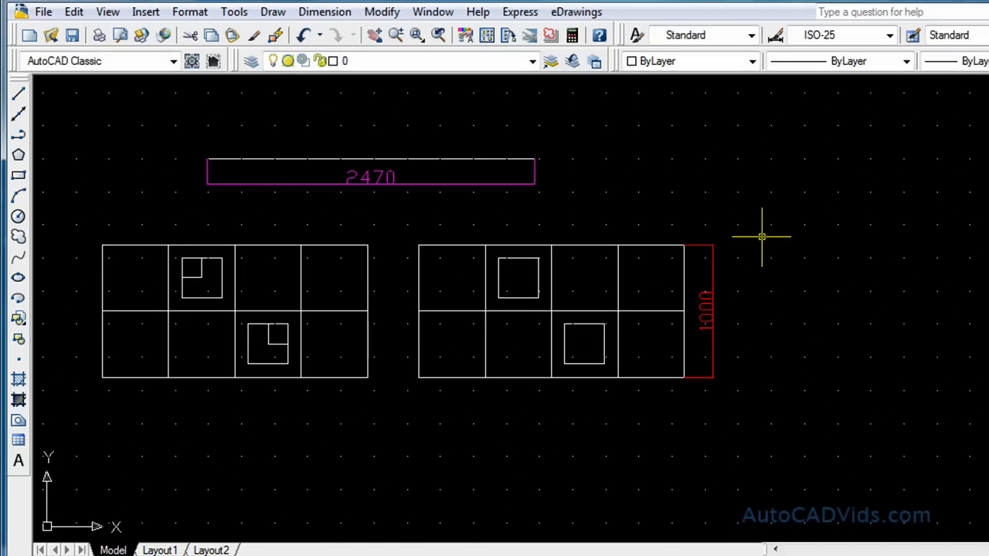
{"action": "mouse_move", "coordinate": [108, 215]}
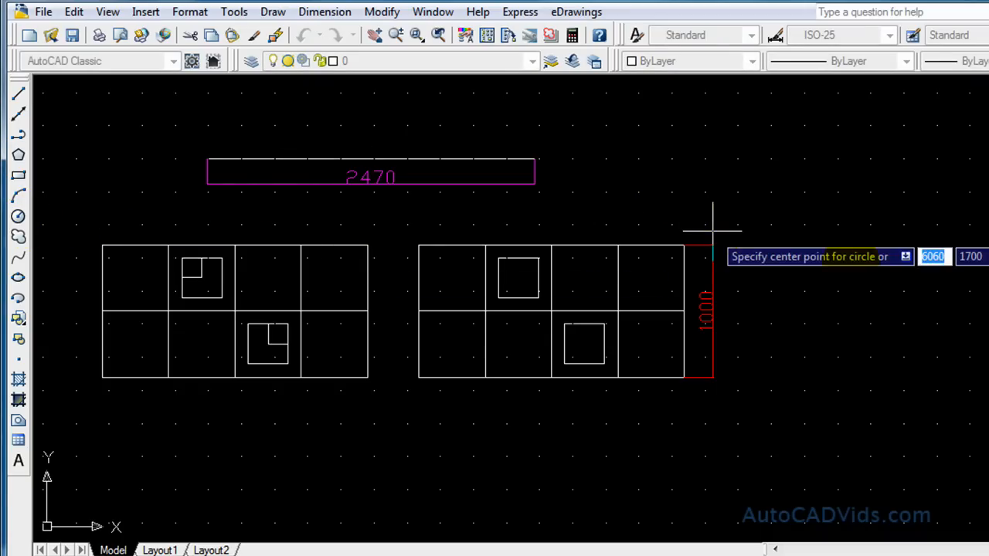
{"action": "mouse_move", "coordinate": [873, 259]}
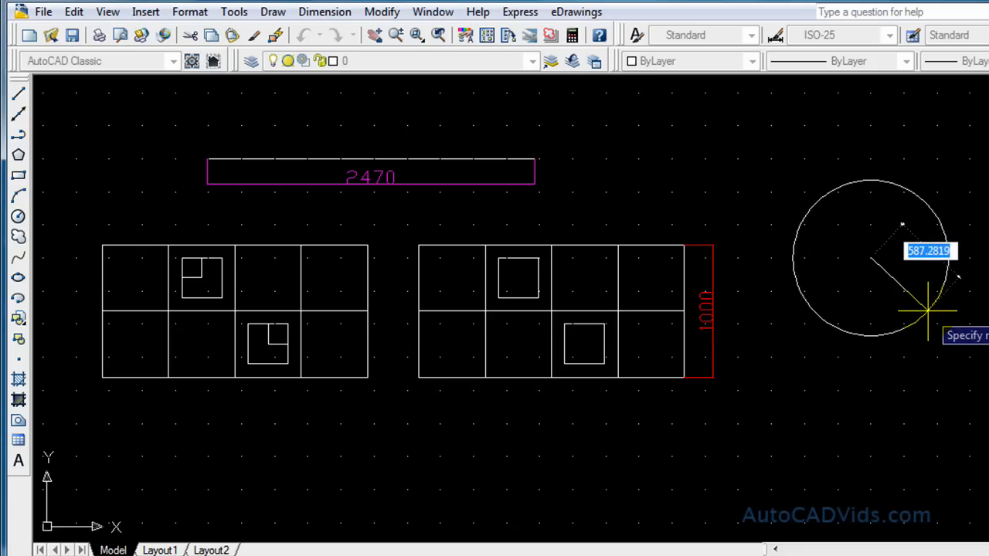
{"action": "type", "text": "600"}
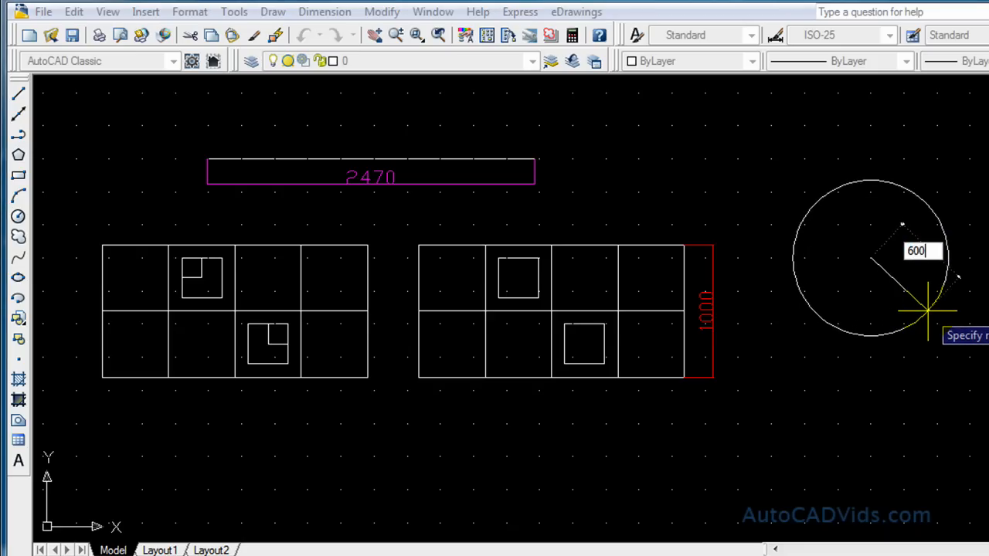
{"action": "left_click", "coordinate": [500, 168]}
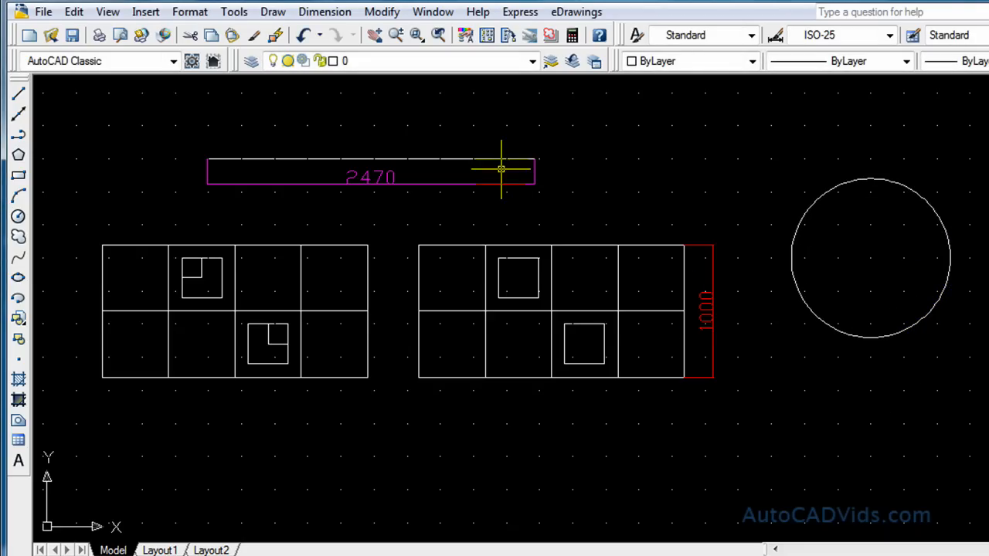
- Place a radius dimension on the circle, extending outside at the upper left
{"action": "left_click", "coordinate": [325, 11]}
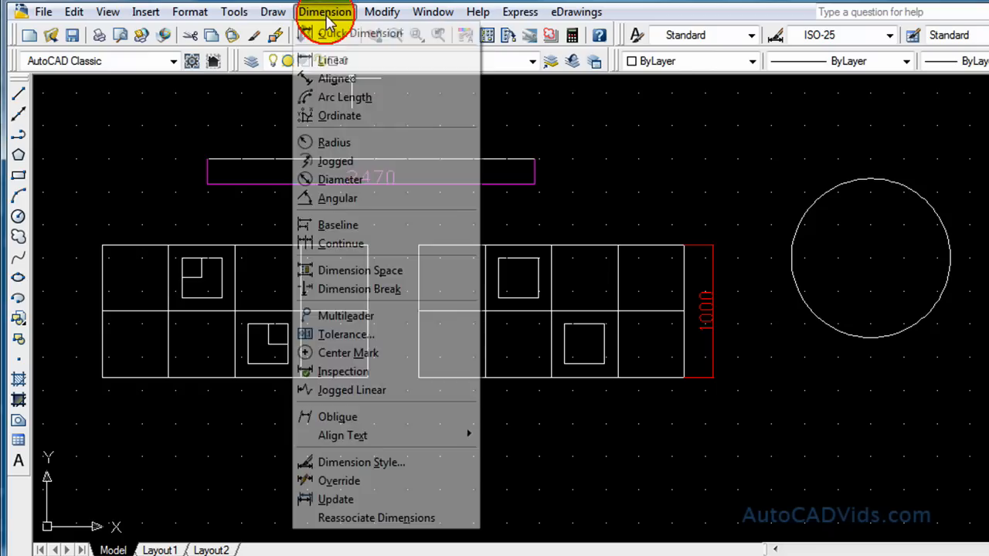
{"action": "mouse_move", "coordinate": [373, 142]}
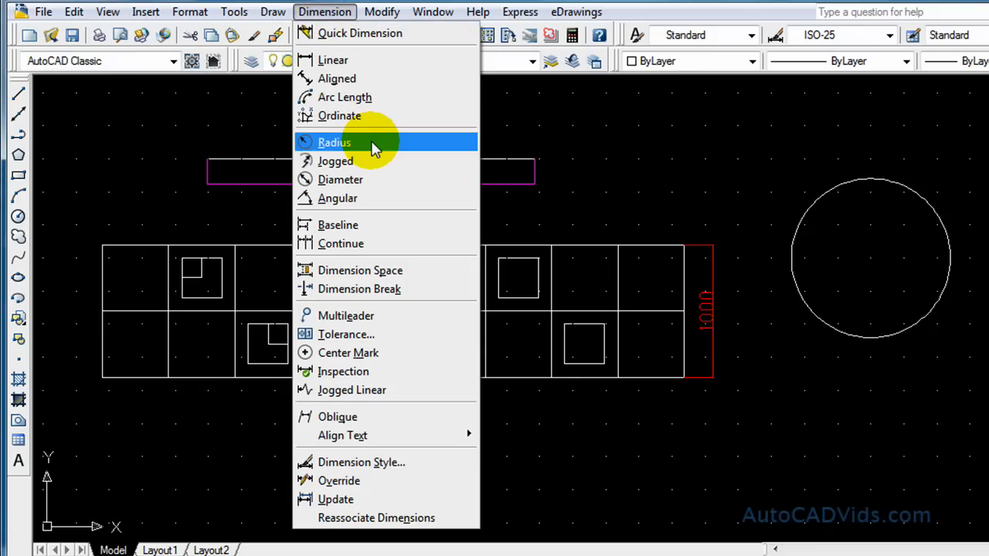
{"action": "left_click", "coordinate": [334, 142]}
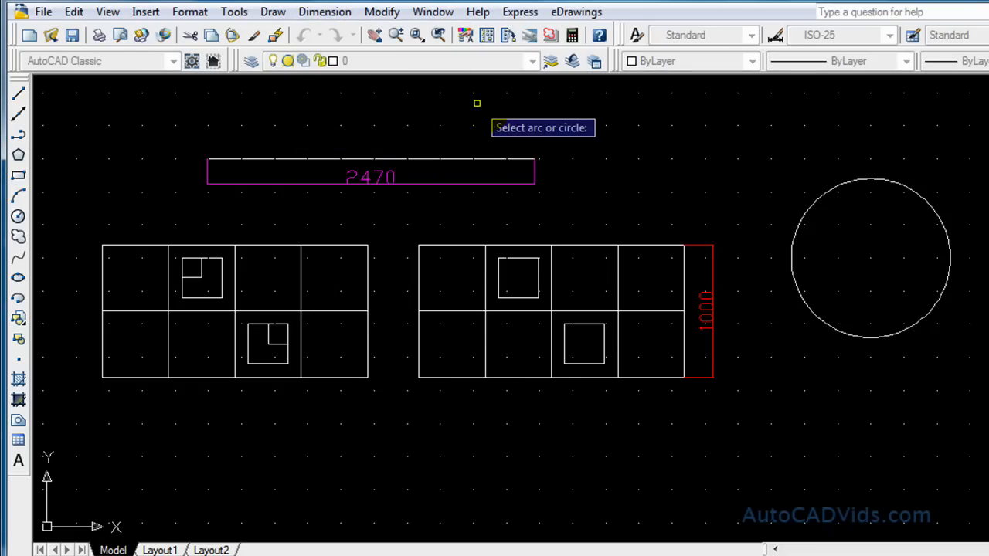
{"action": "mouse_move", "coordinate": [758, 221]}
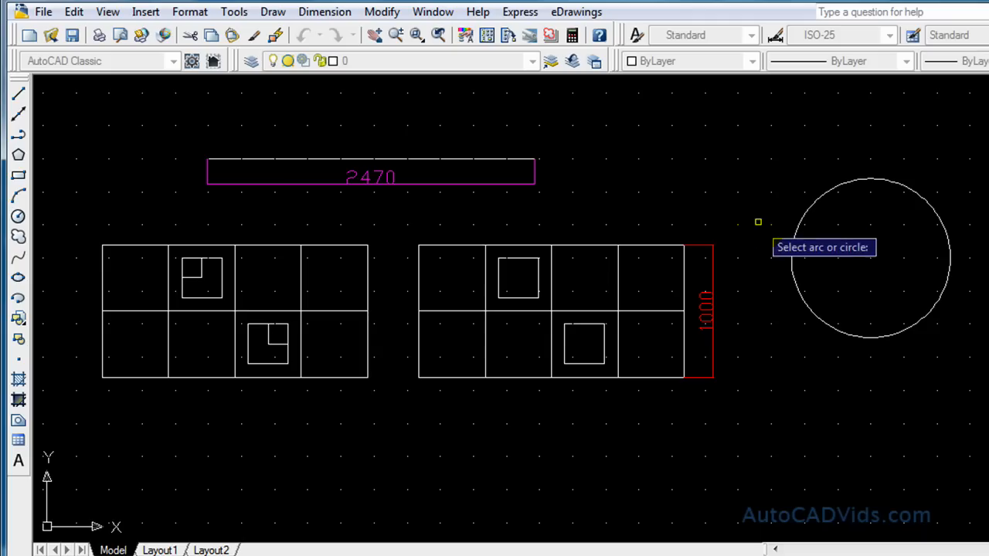
{"action": "left_click", "coordinate": [869, 257]}
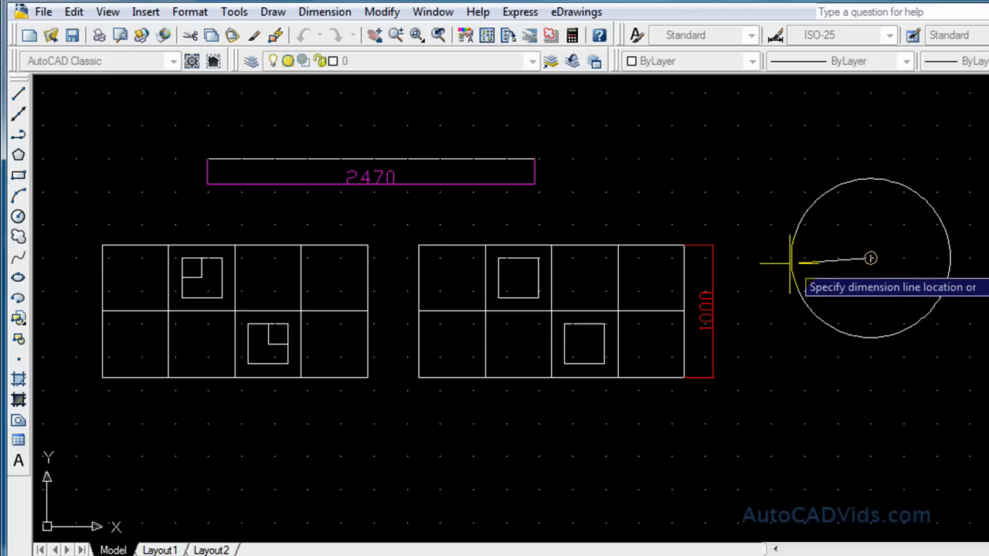
{"action": "mouse_move", "coordinate": [788, 352]}
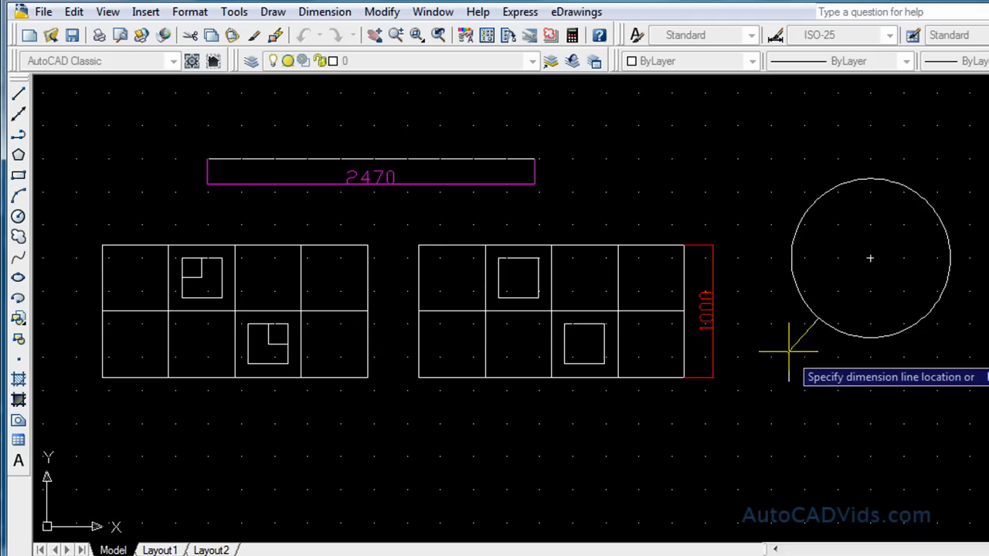
{"action": "mouse_move", "coordinate": [761, 213]}
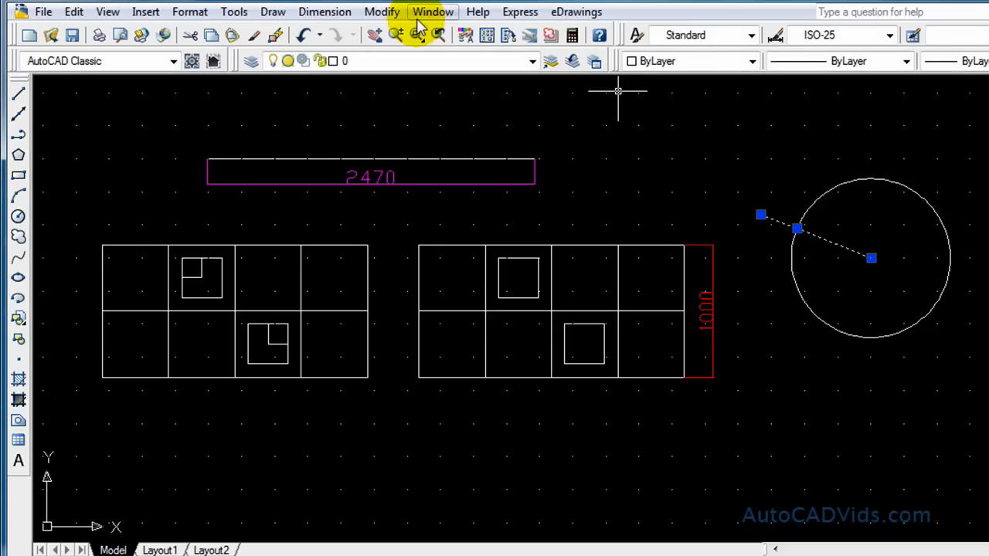
{"action": "left_click", "coordinate": [324, 12]}
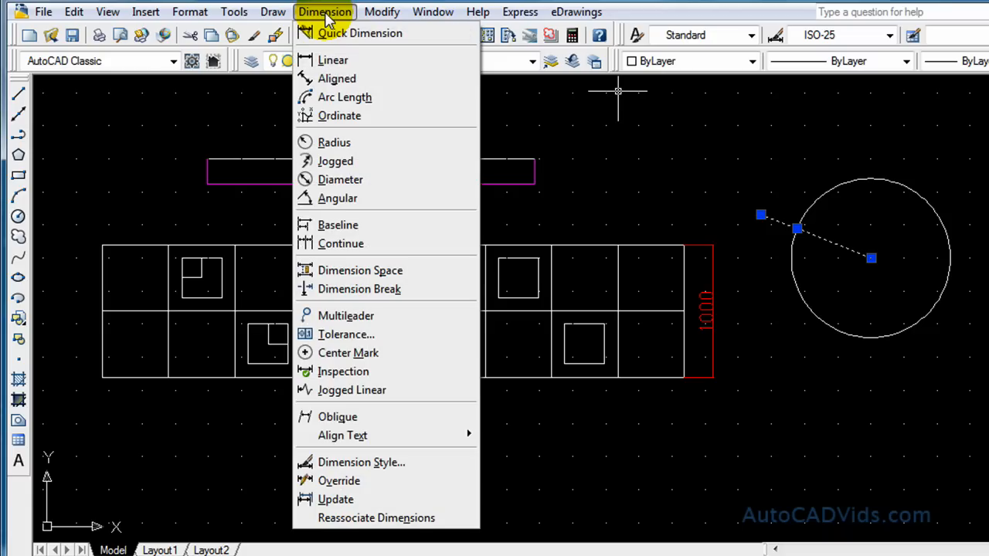
{"action": "mouse_move", "coordinate": [386, 435]}
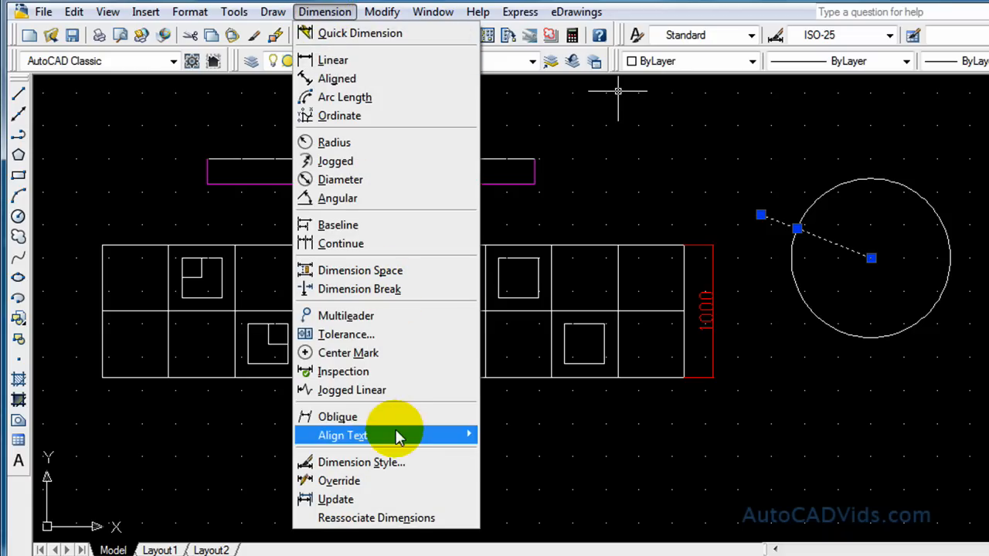
{"action": "mouse_move", "coordinate": [394, 462]}
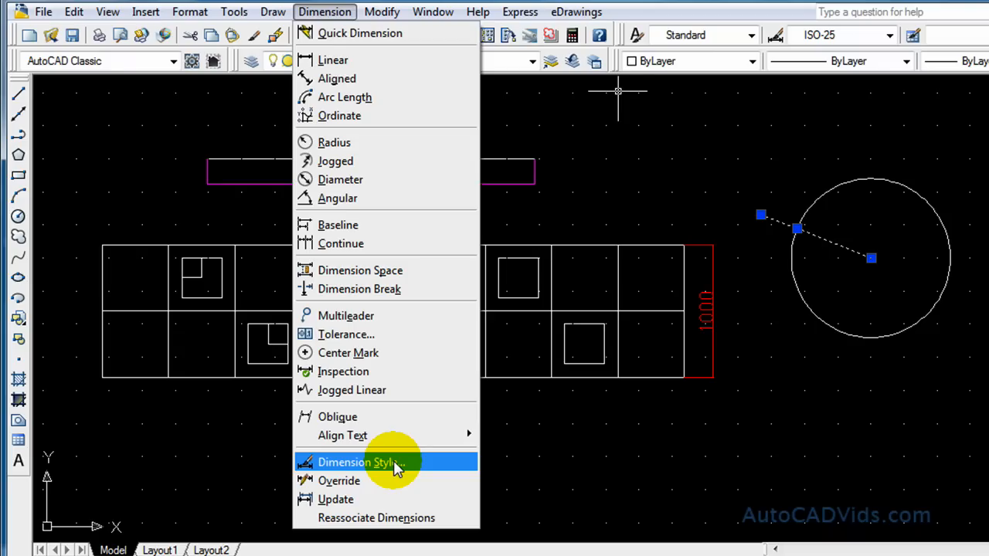
{"action": "mouse_move", "coordinate": [397, 315]}
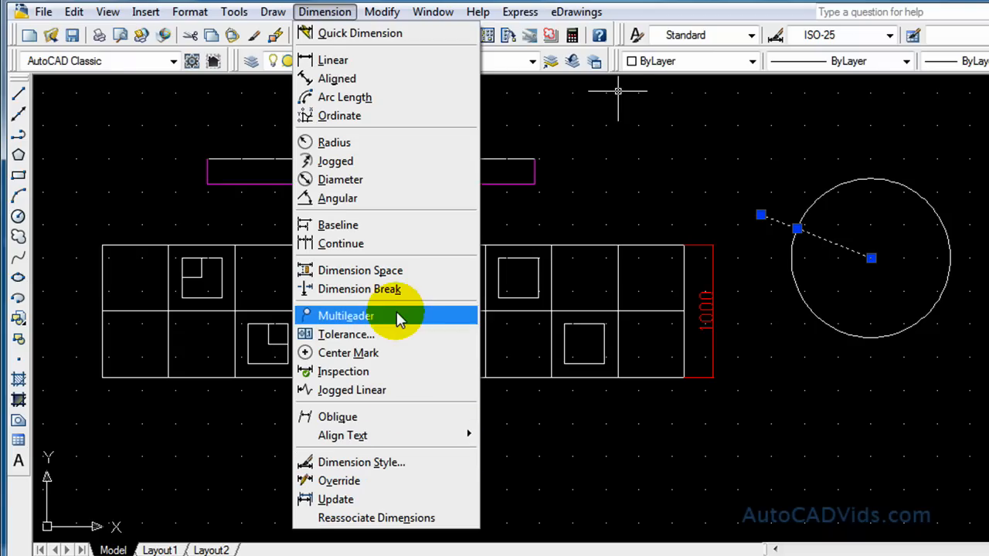
{"action": "mouse_move", "coordinate": [379, 61]}
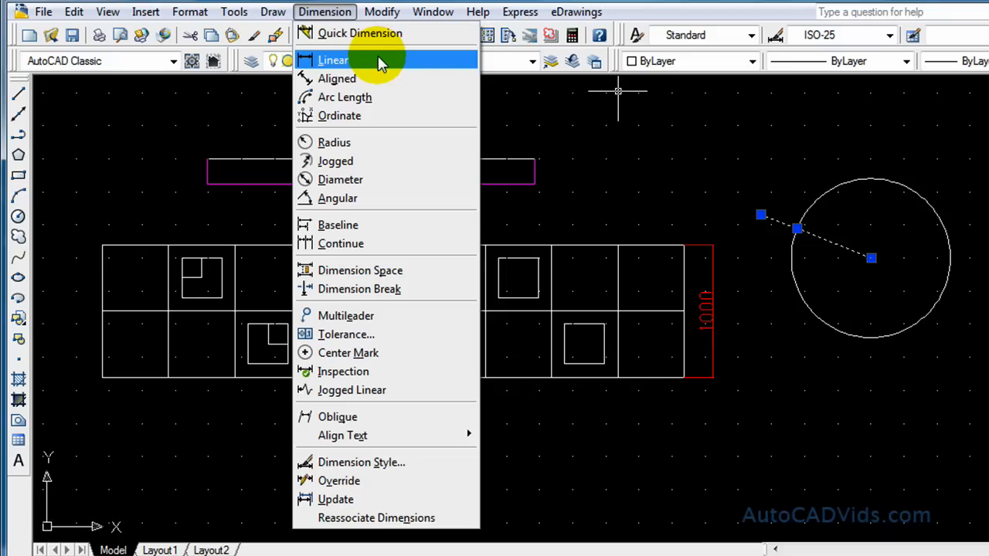
- Change the radius dimension's text height from 2.5 to 100 so R600 is readable
{"action": "left_click", "coordinate": [333, 60]}
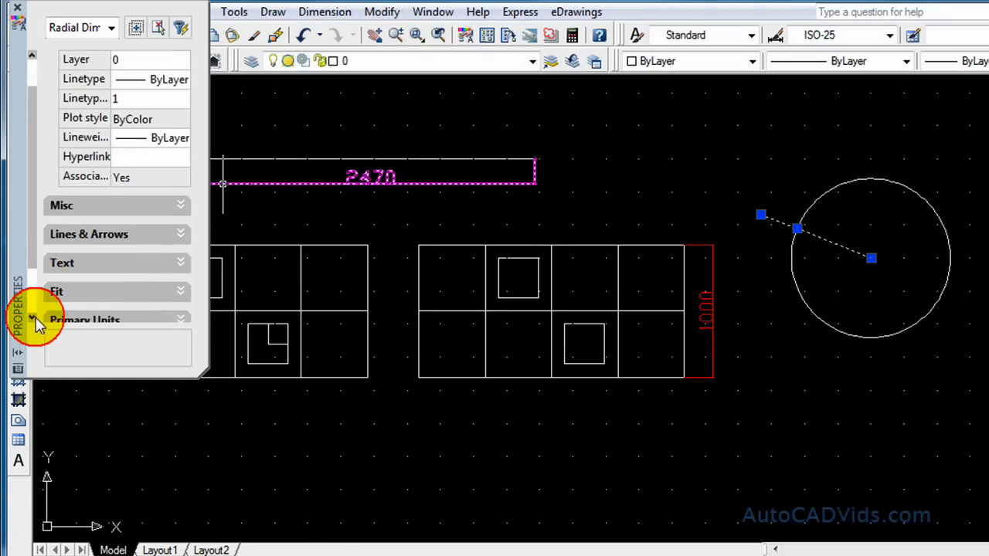
{"action": "scroll", "scroll_direction": "down", "scroll_amount": 3}
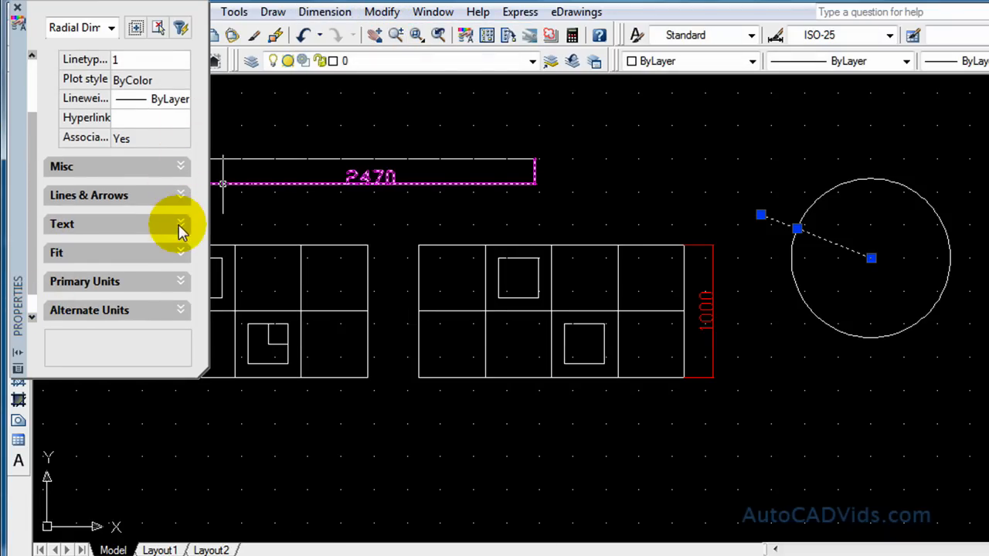
{"action": "left_click", "coordinate": [181, 224]}
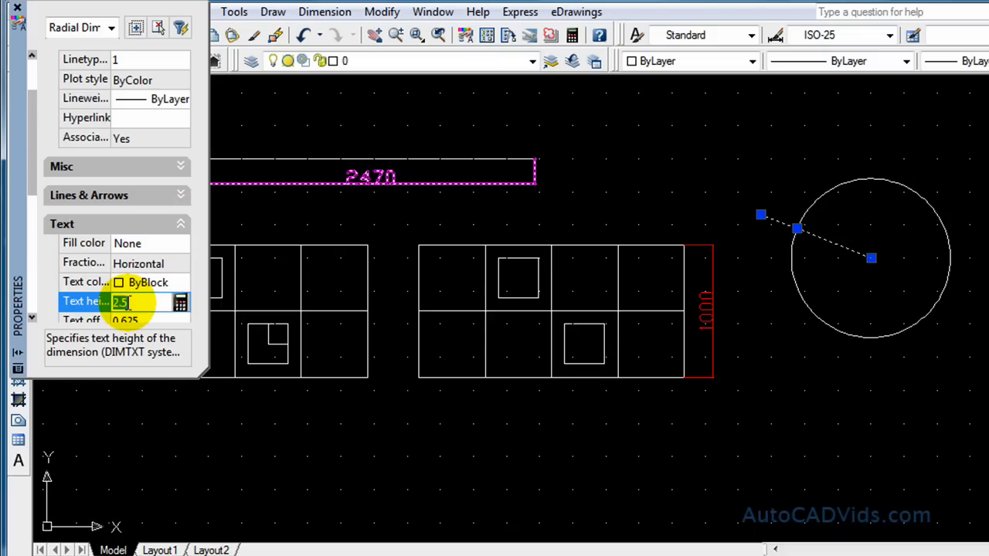
{"action": "type", "text": "100"}
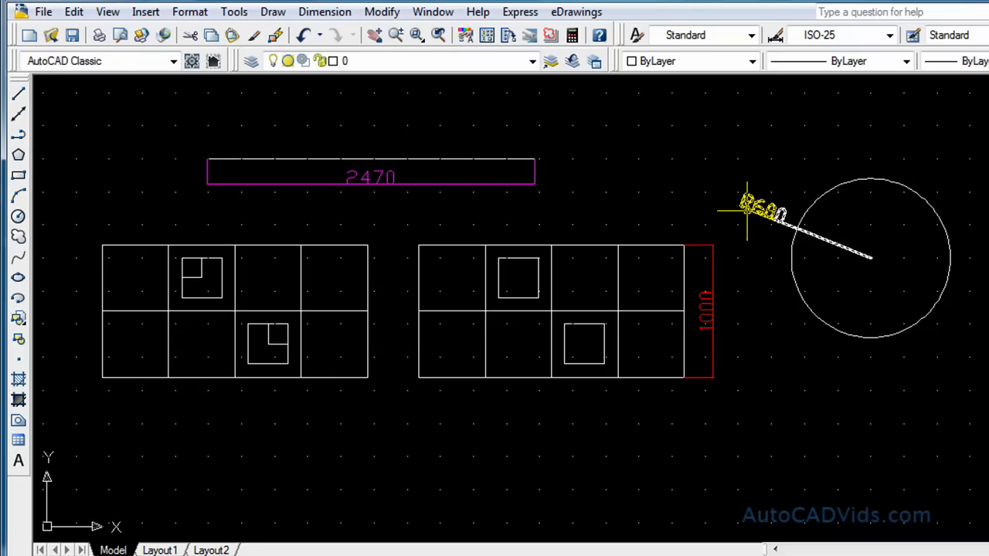
{"action": "mouse_move", "coordinate": [908, 340]}
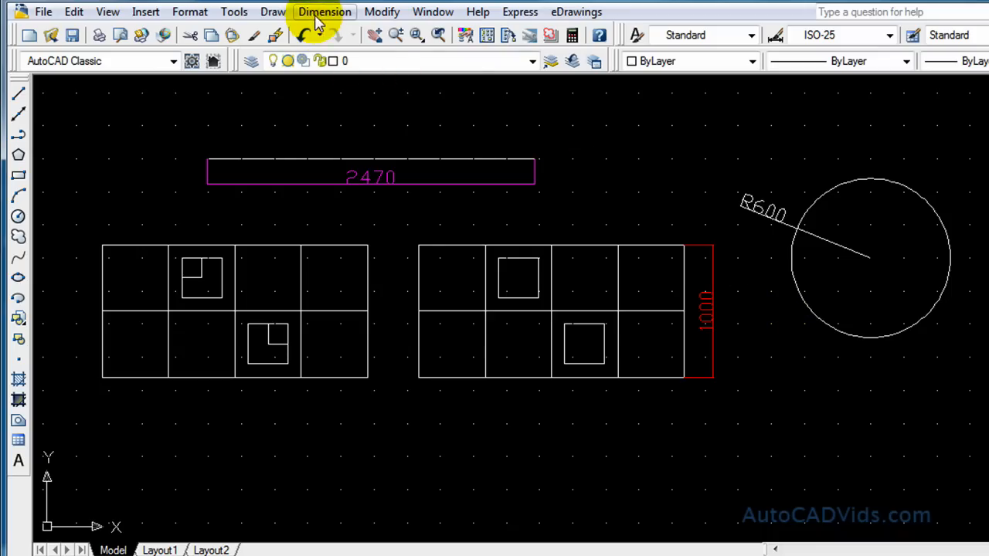
- Start a diameter dimension via Dimension > Diameter and pick the circle
{"action": "left_click", "coordinate": [324, 11]}
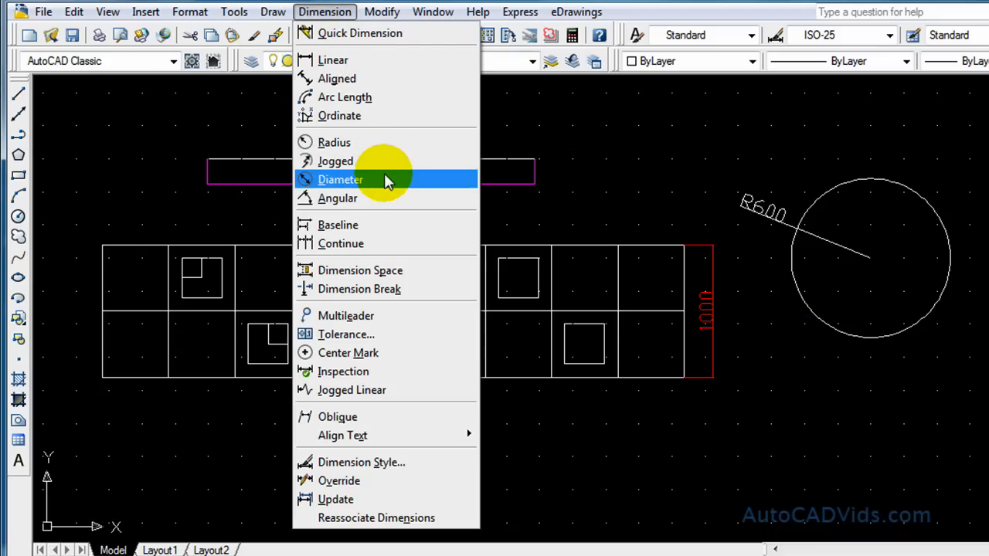
{"action": "left_click", "coordinate": [340, 179]}
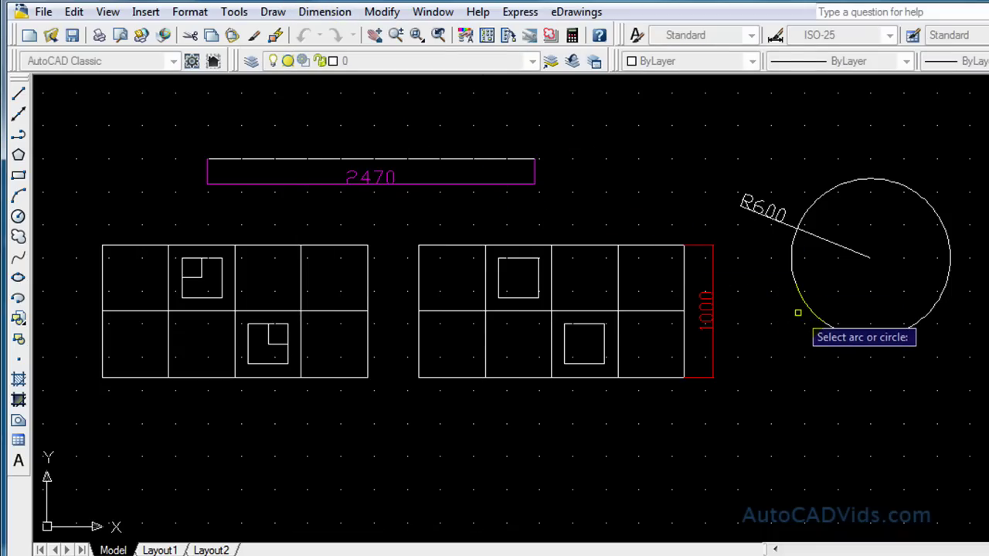
{"action": "left_click", "coordinate": [871, 258]}
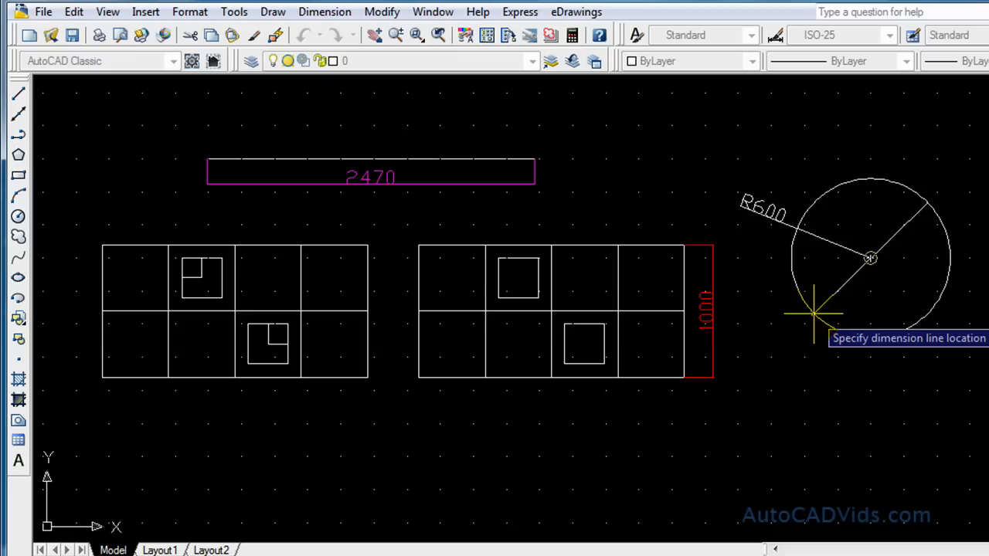
{"action": "mouse_move", "coordinate": [773, 336]}
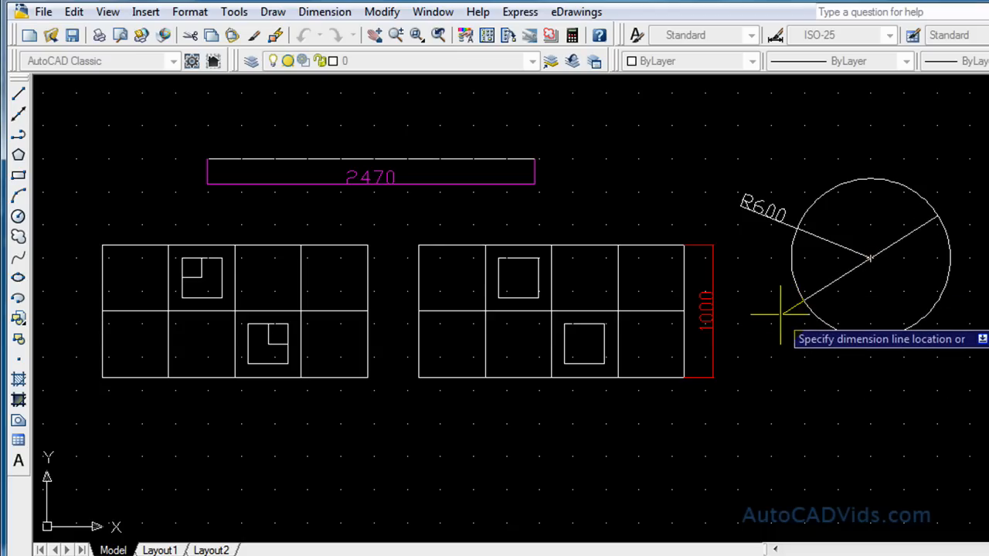
{"action": "mouse_move", "coordinate": [764, 332]}
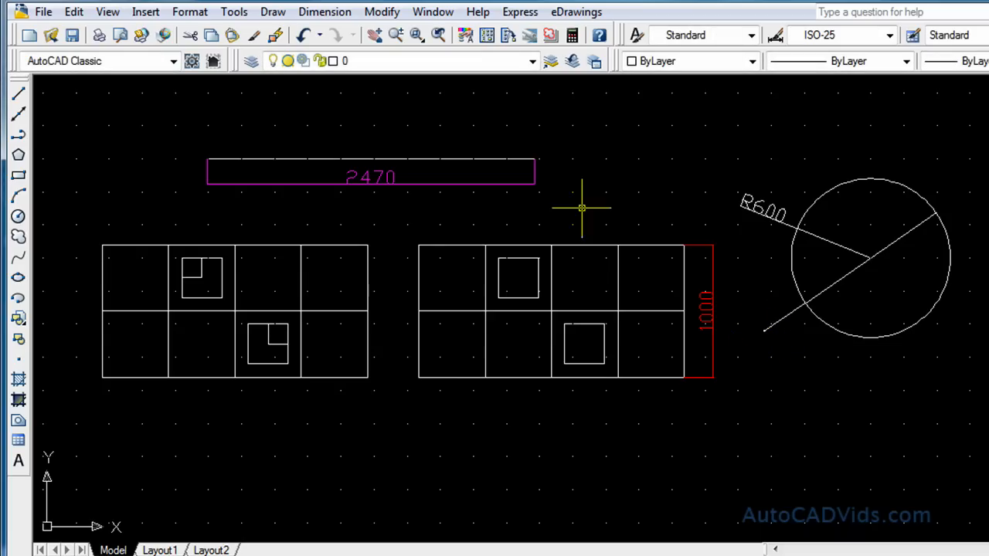
{"action": "mouse_move", "coordinate": [788, 307]}
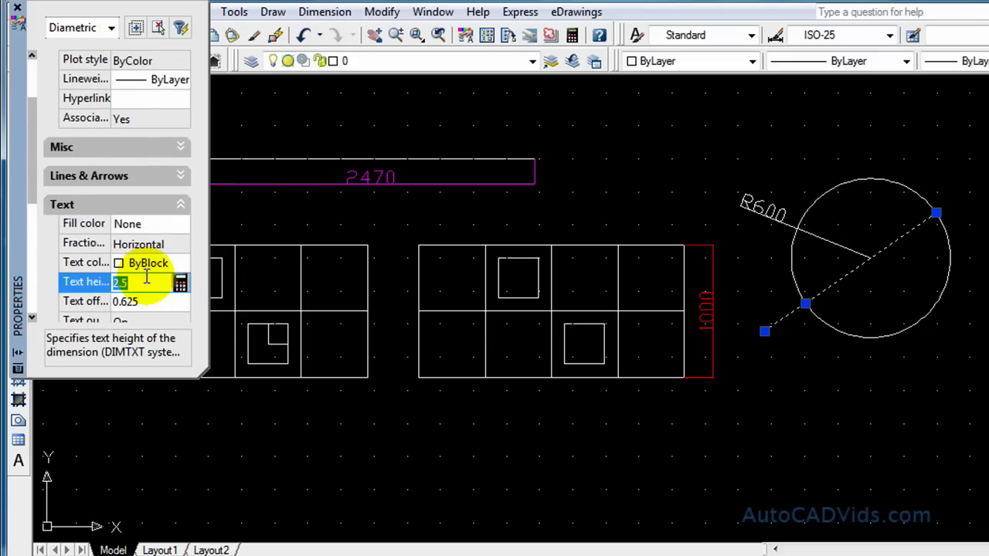
- Enter 100 as the diameter dimension's text height in Properties
{"action": "type", "text": "100"}
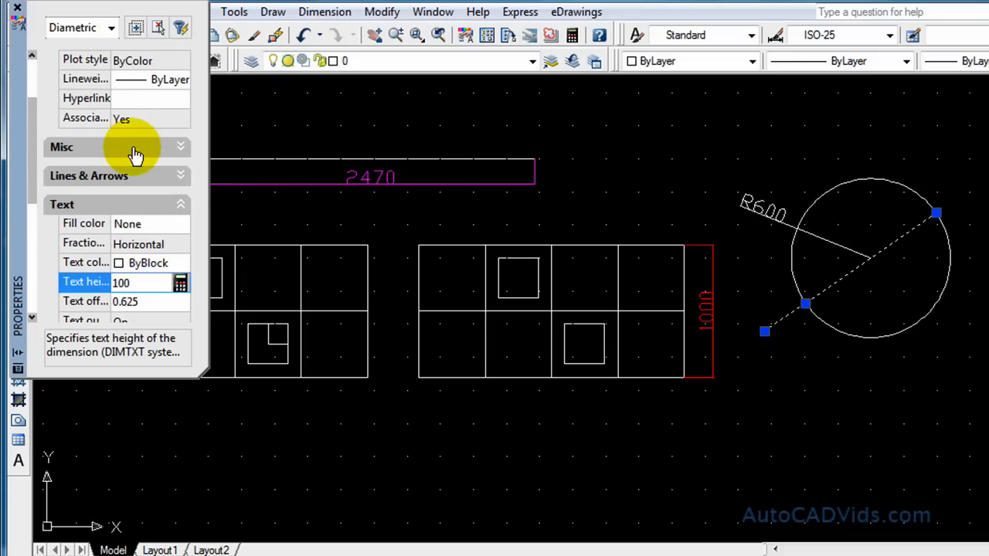